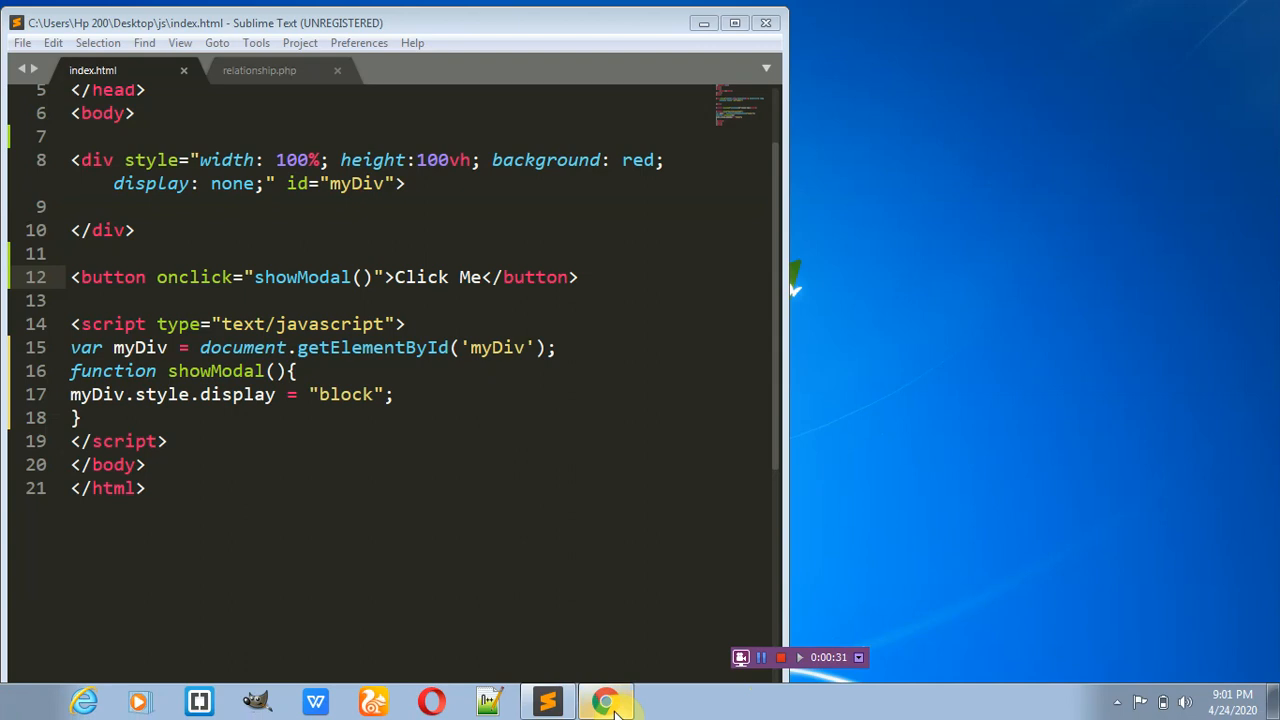
- Show the red modal, go Back so the page exits to New Tab, then go Forward to index.html
click(606, 700)
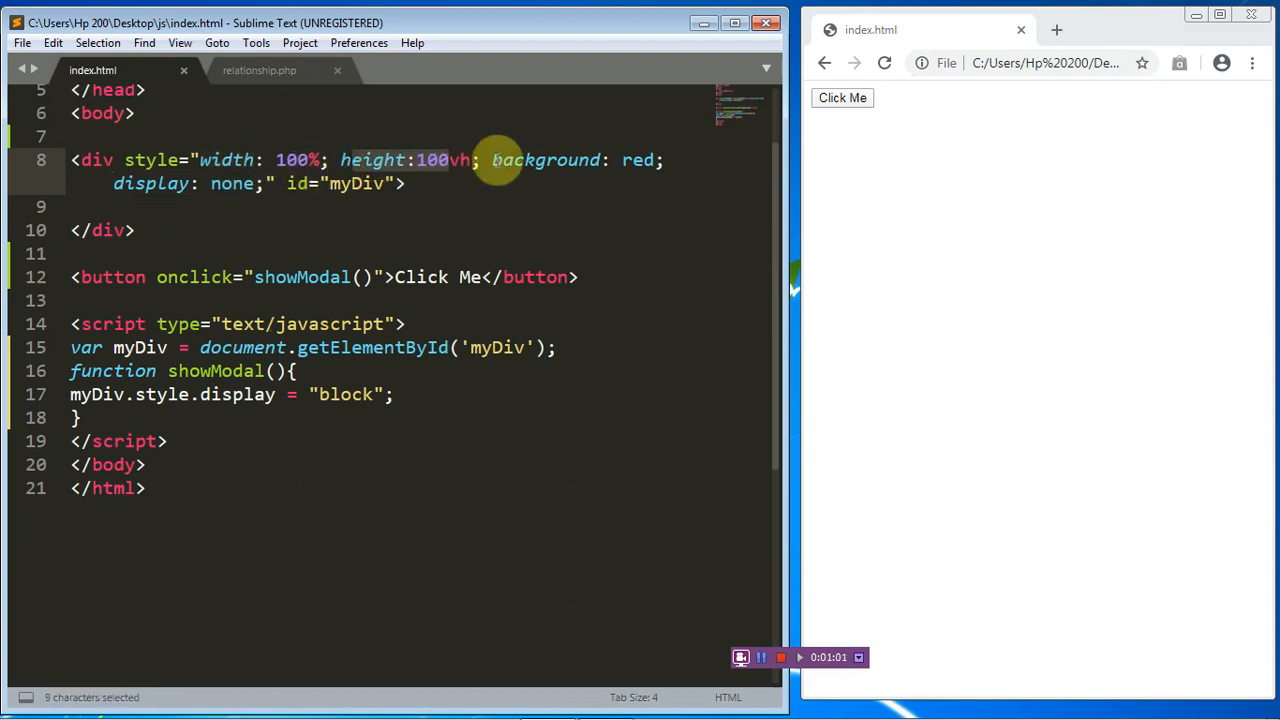
drag(496, 160, 656, 160)
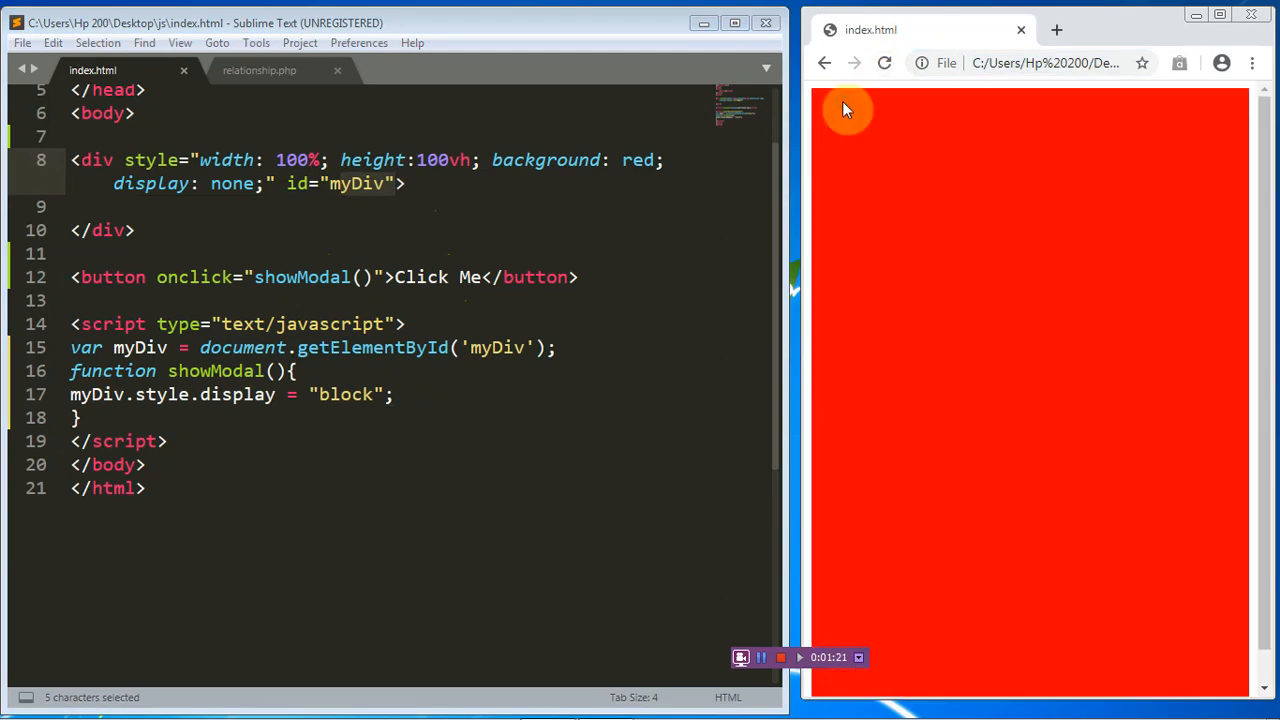
mouse_move(1000, 292)
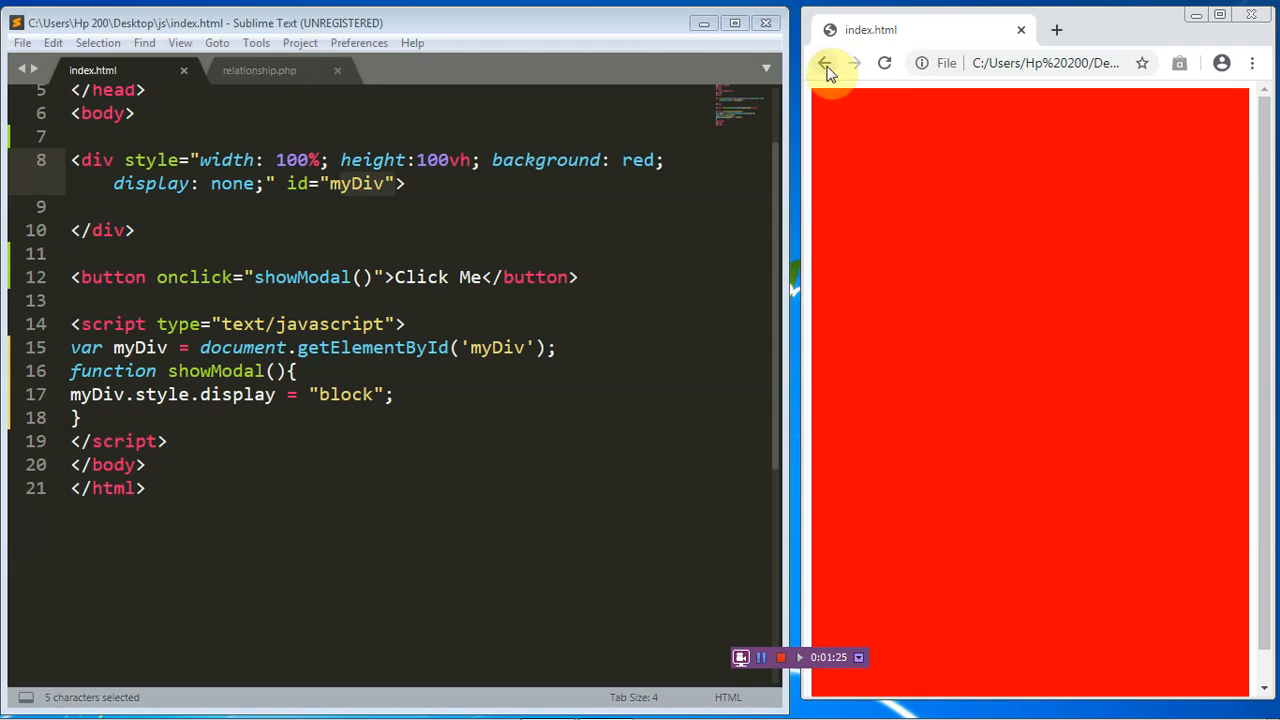
click(824, 62)
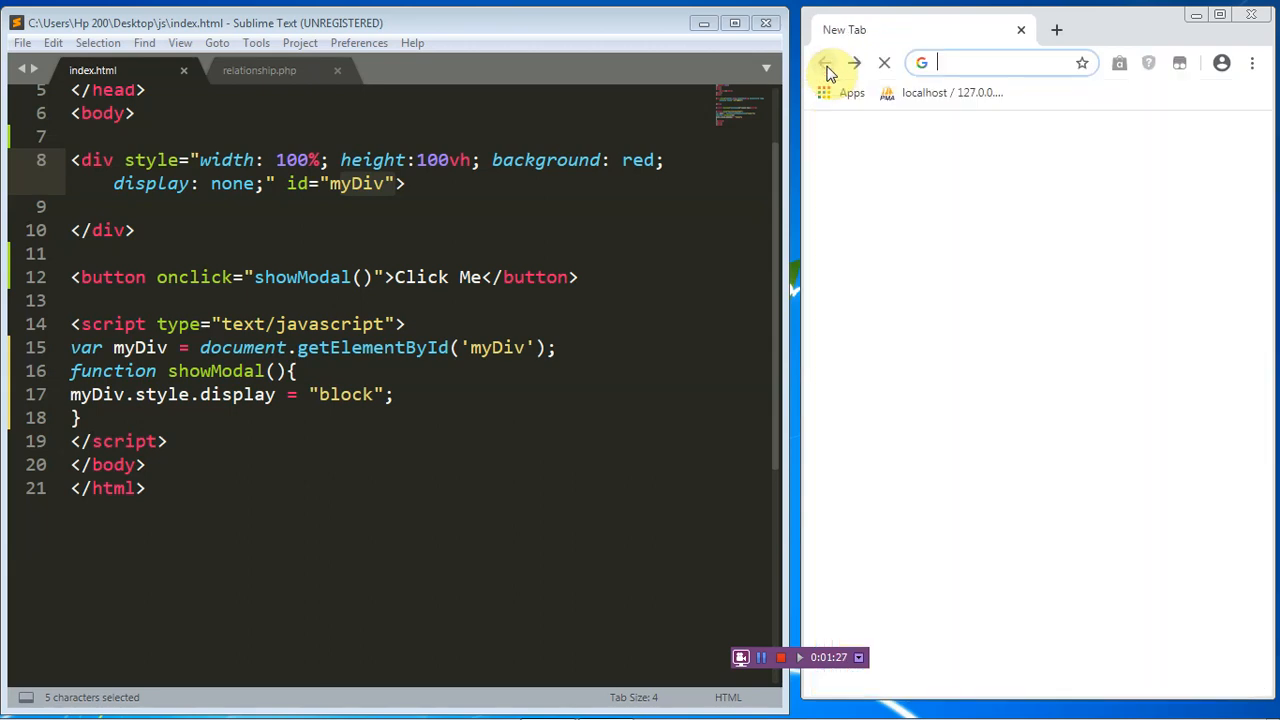
click(828, 62)
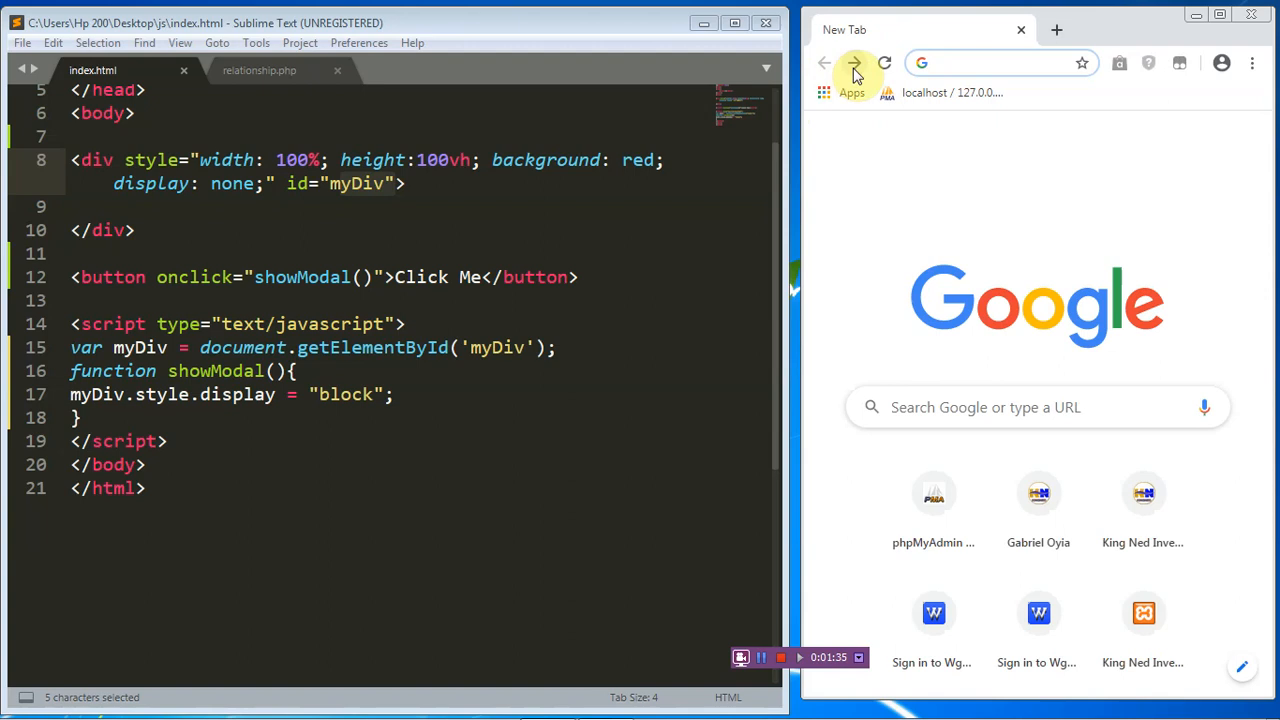
click(854, 62)
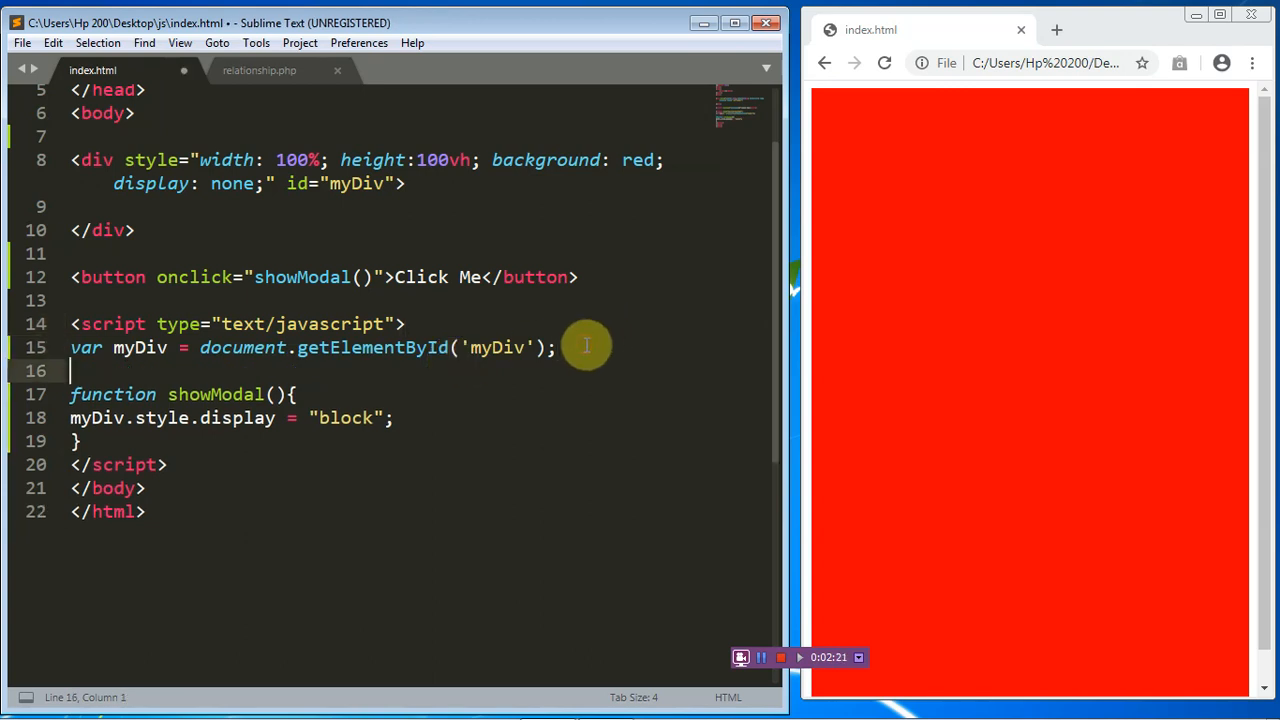
- Add window.addEventListener("popstate", detectHistory) below myDiv
text(w)
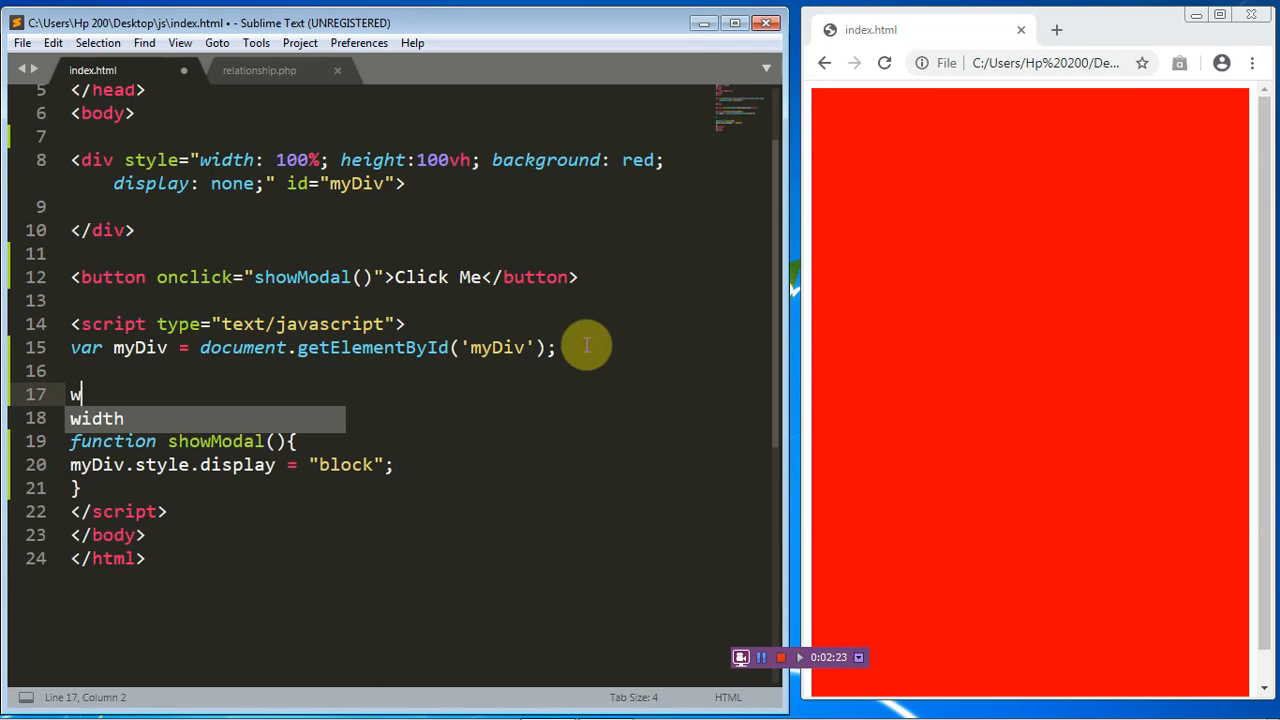
text(indow.ad)
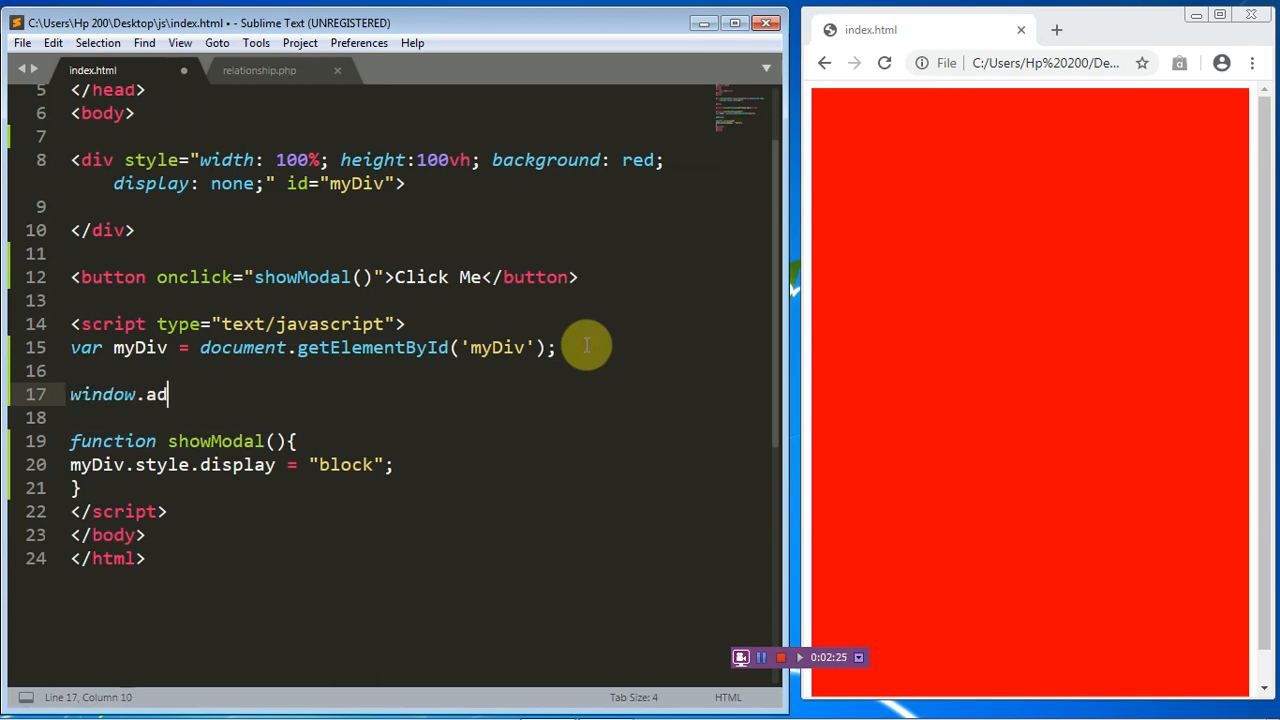
text(dEventListener(")
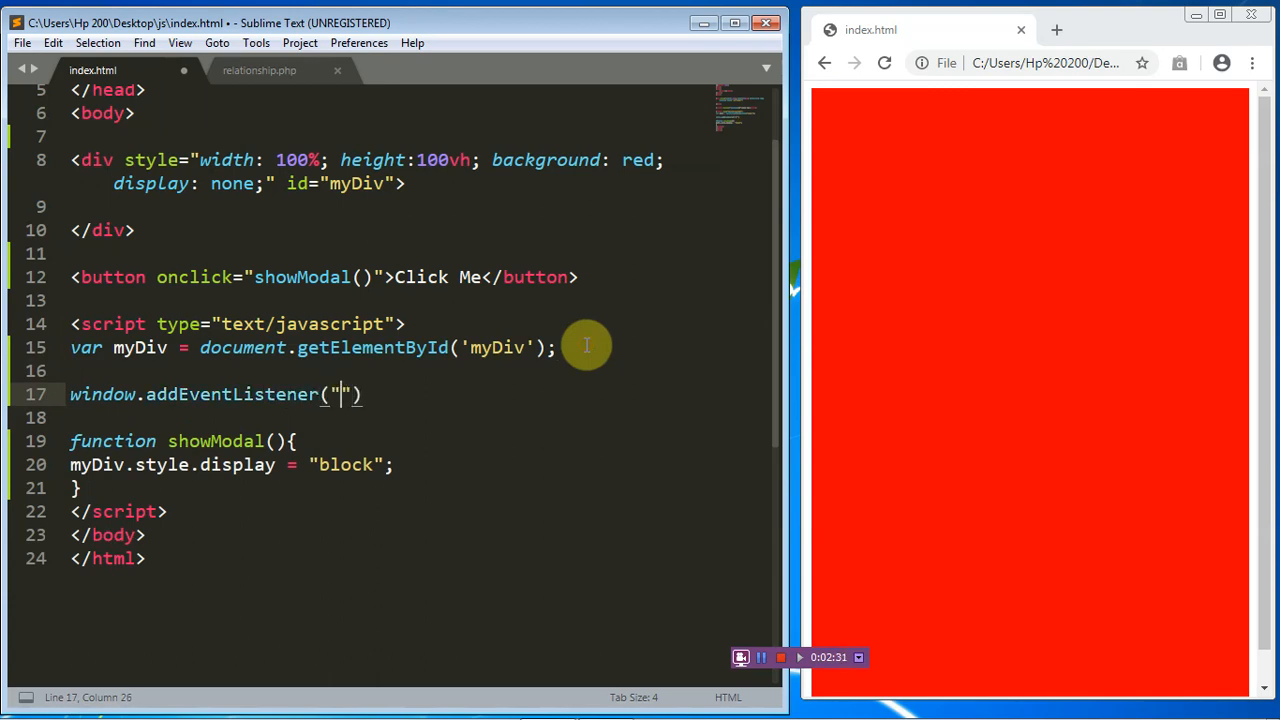
text(po)
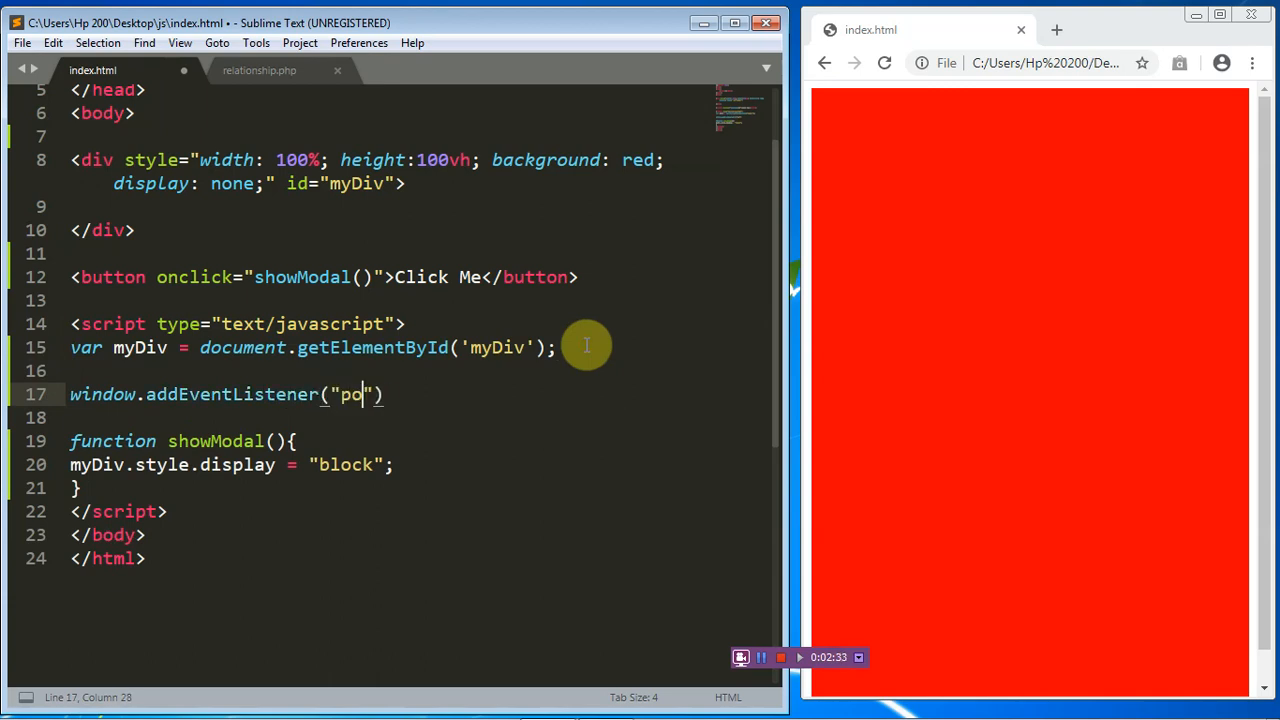
text(pstate)
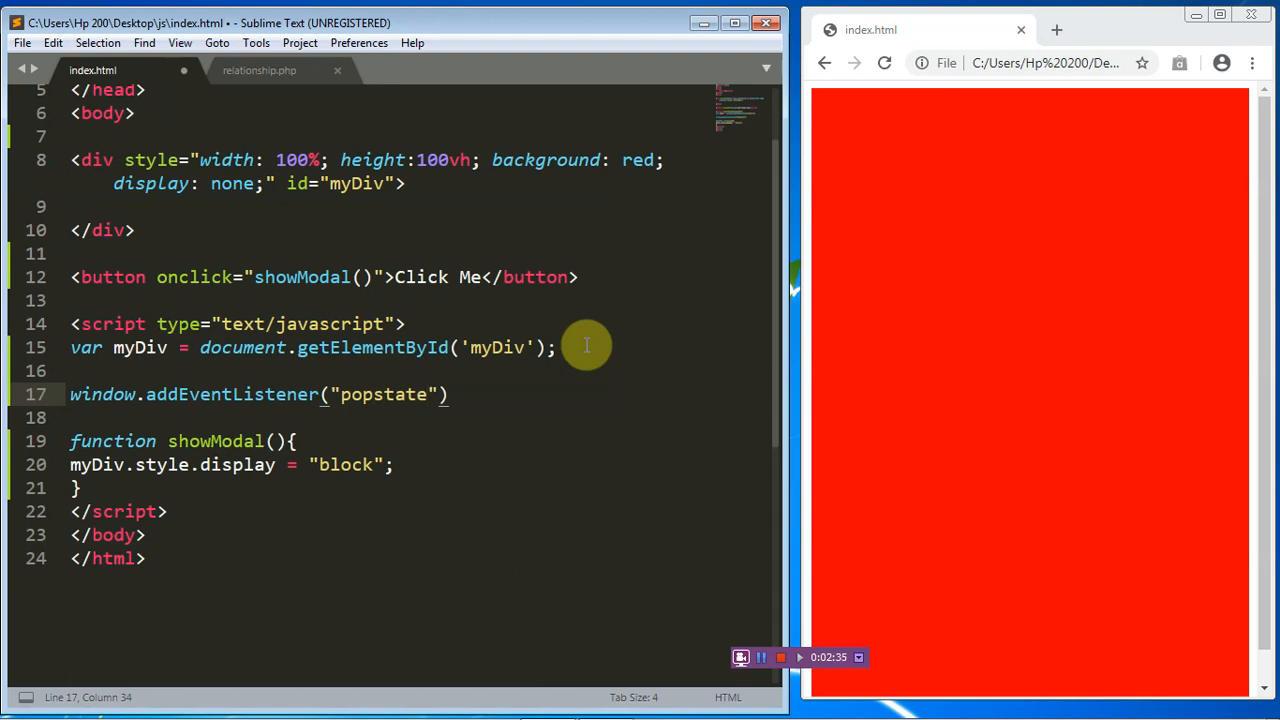
text(, de)
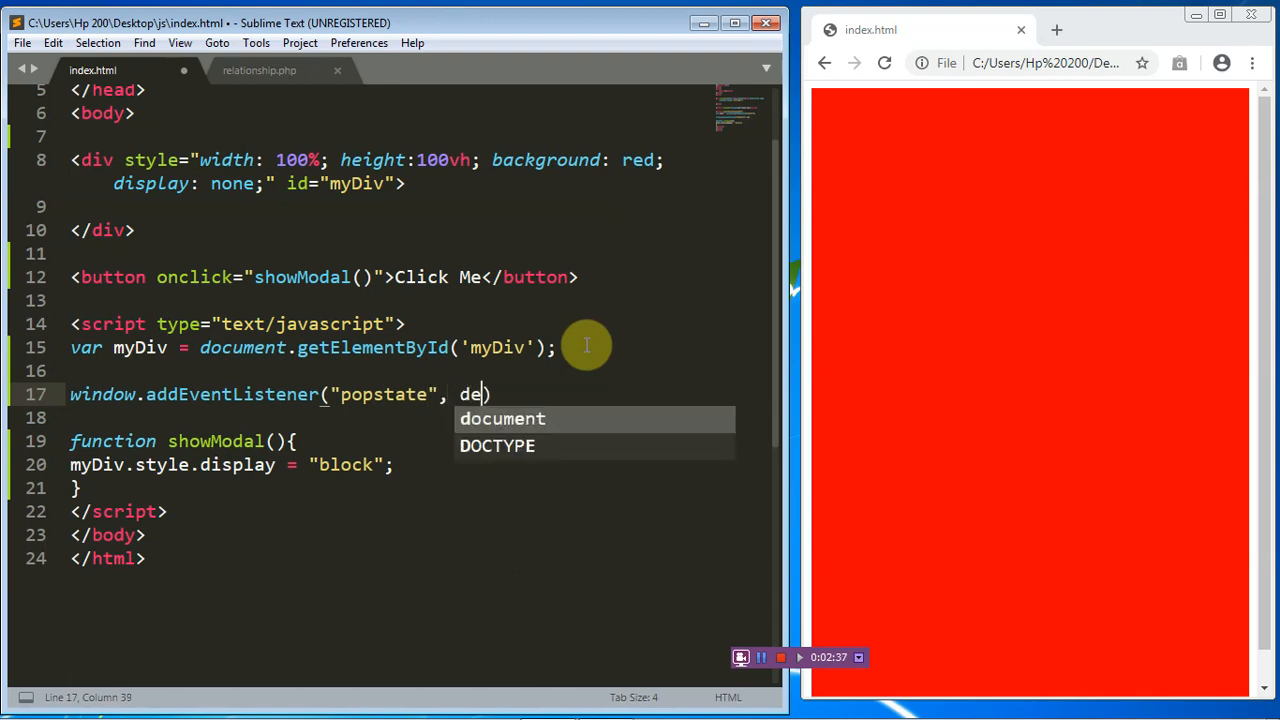
text(tectH)
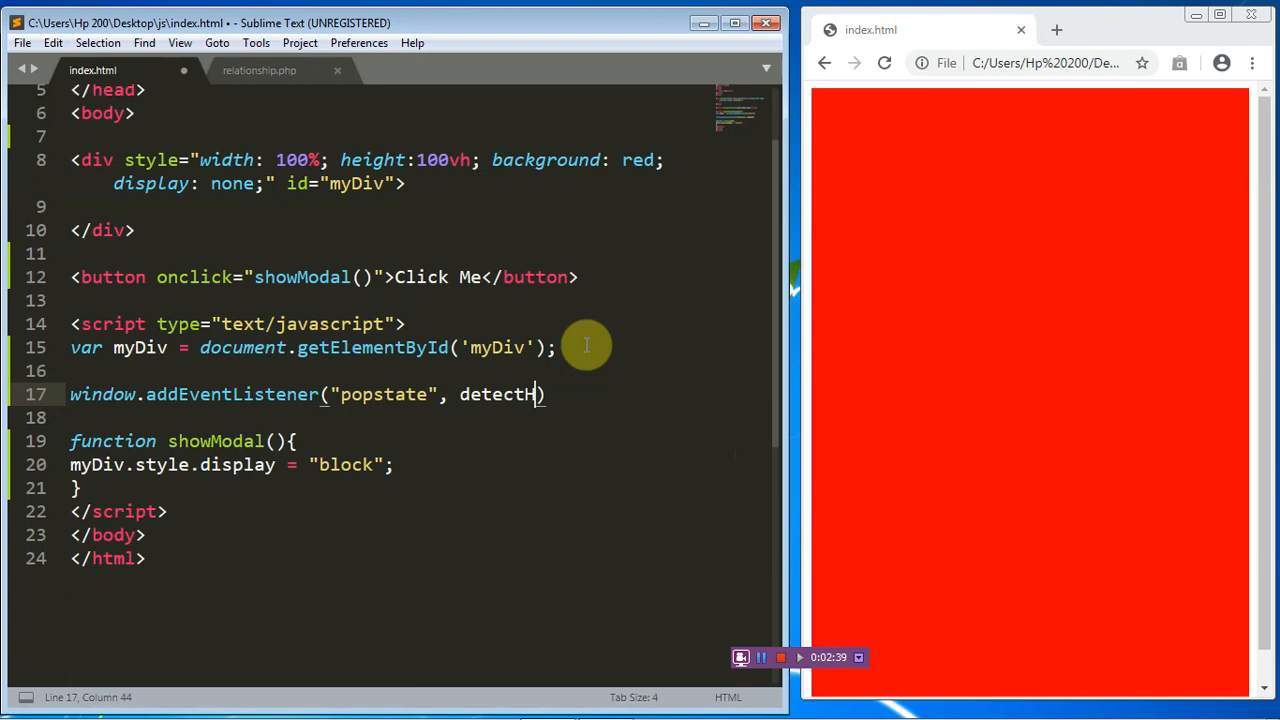
text(istory)
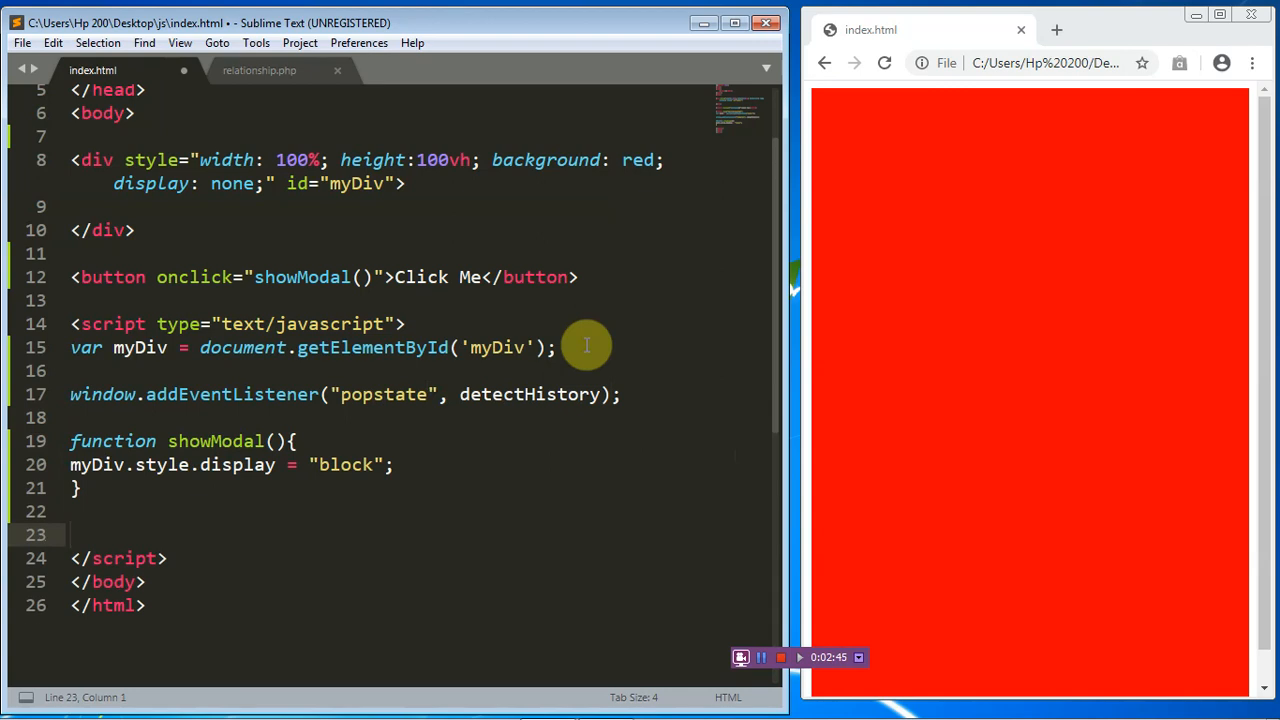
- Add an empty function detectHistory(){ } before the closing script tag
text(function)
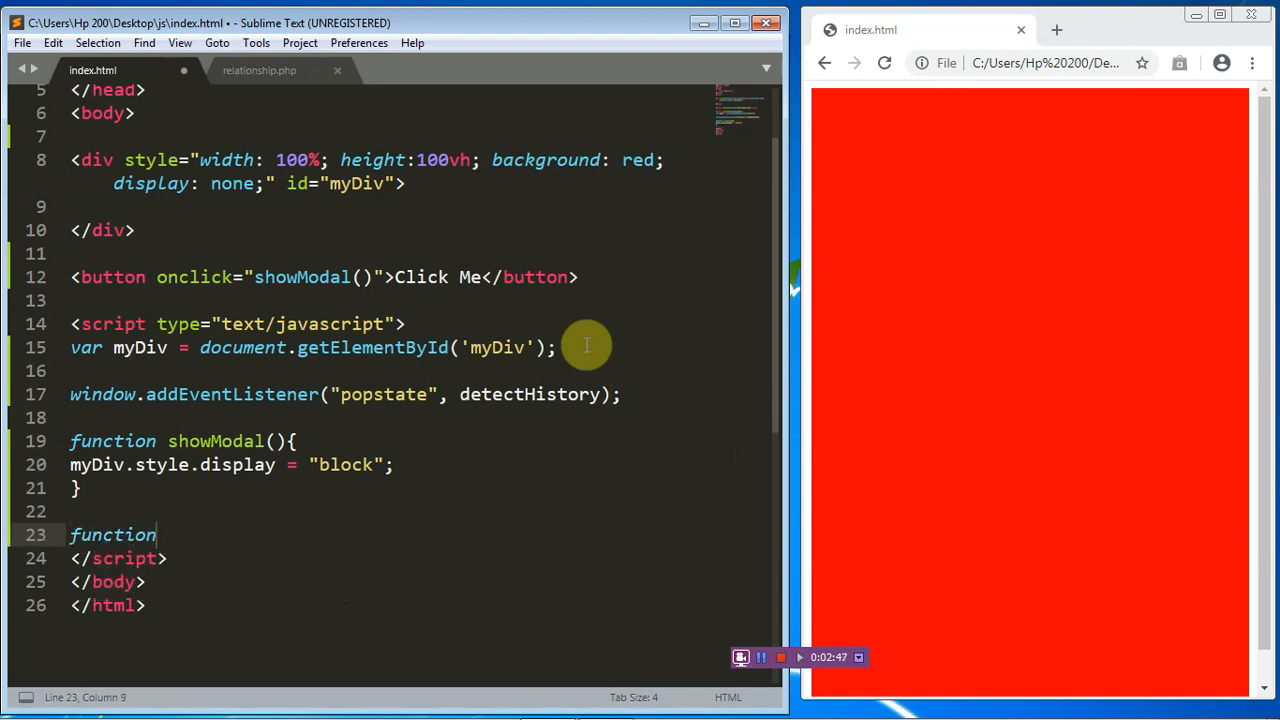
double_click(528, 394)
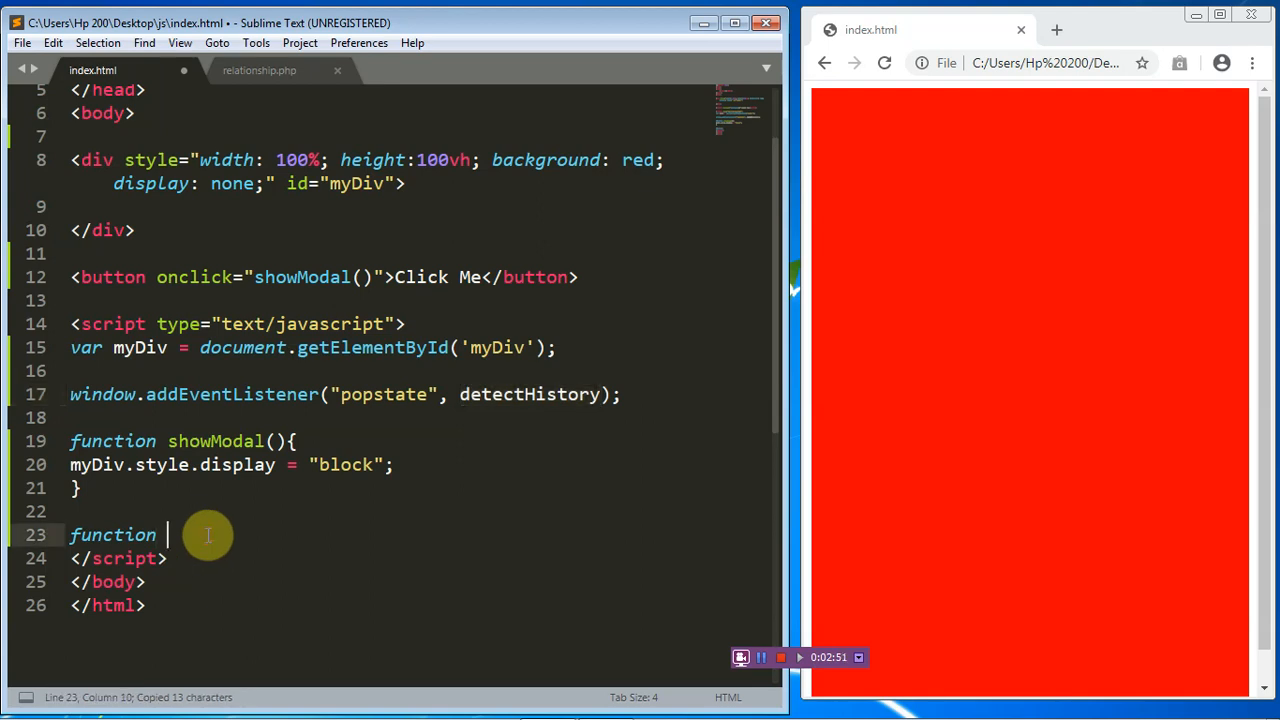
text(detectHistory())
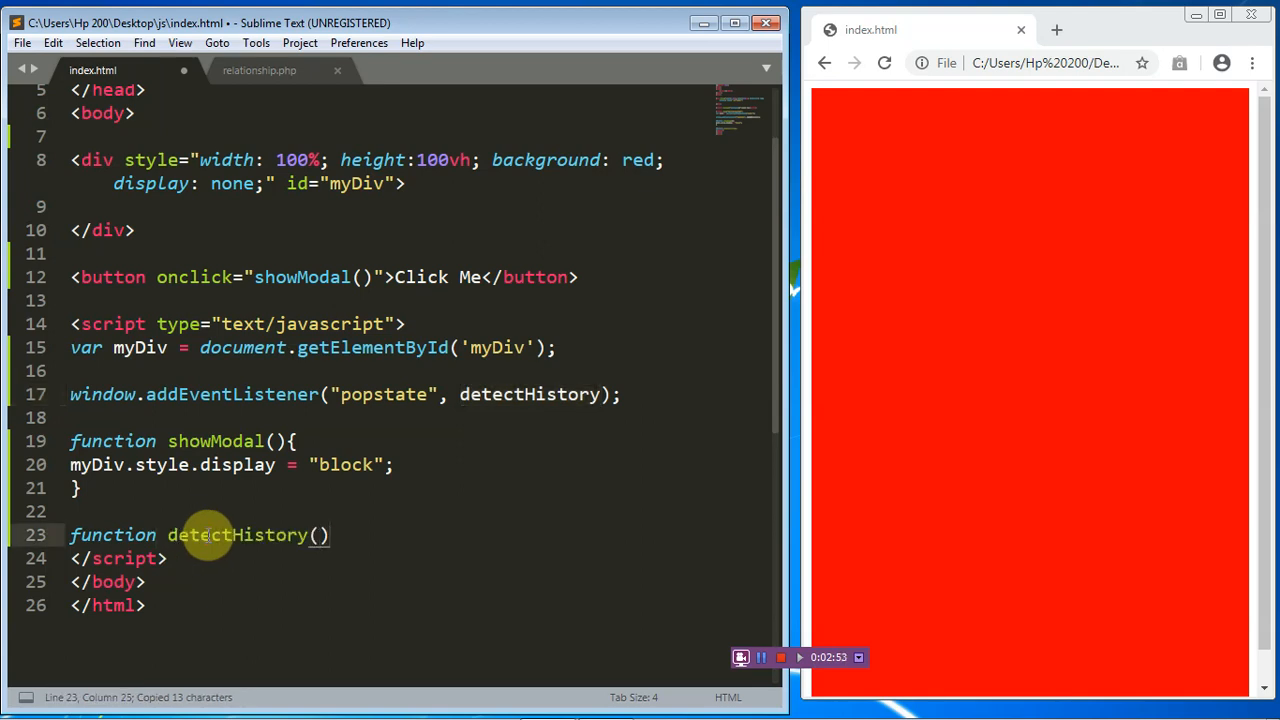
text({)
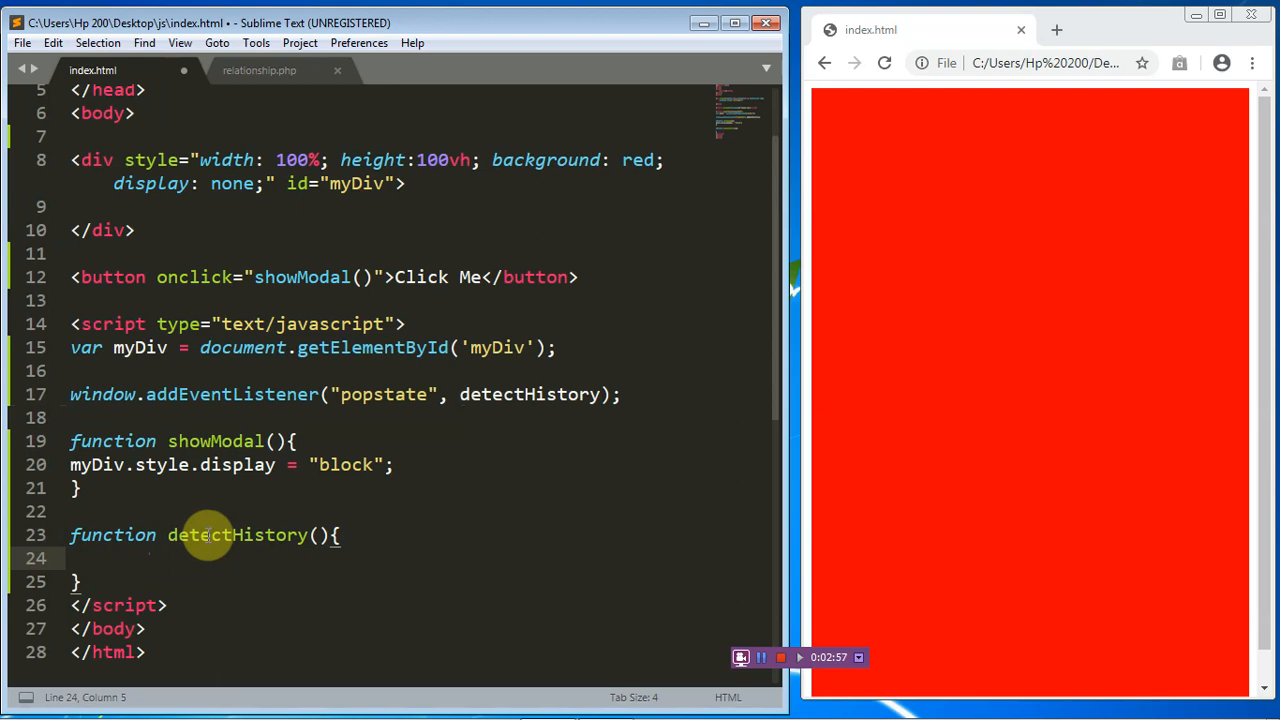
click(884, 62)
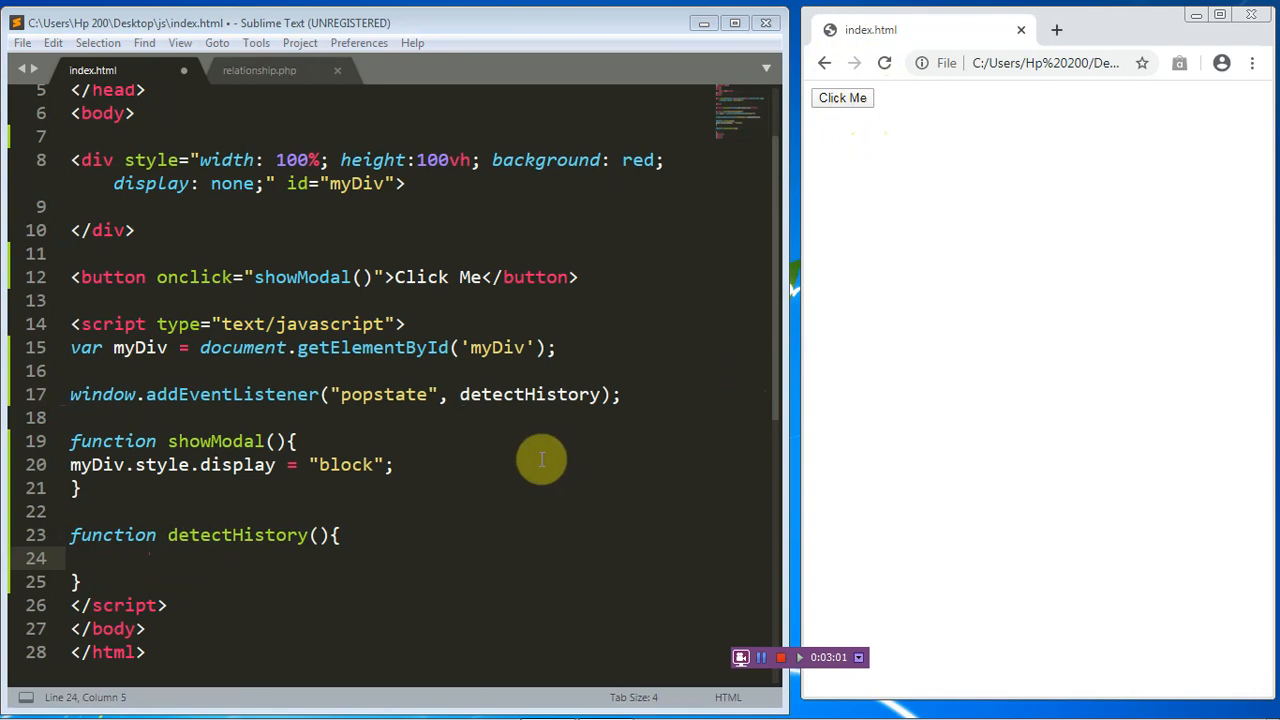
mouse_move(1132, 114)
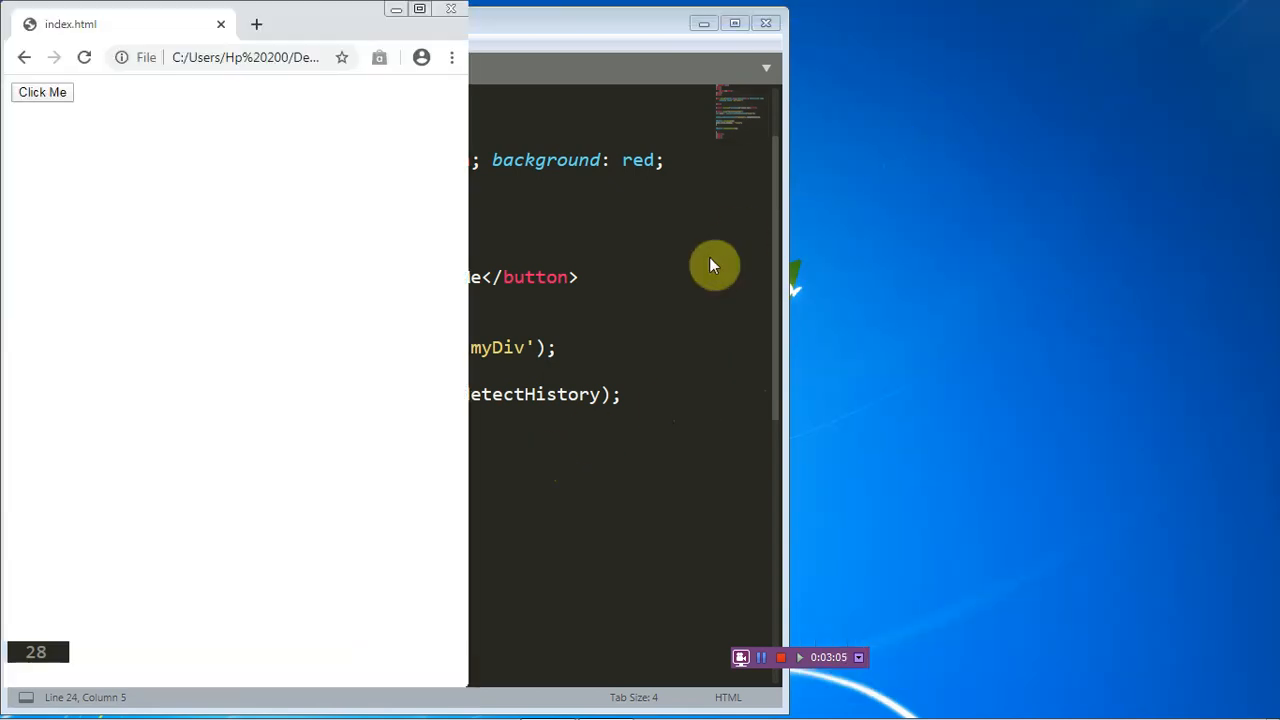
- Open chrome://history from the three-dot menu to list today's index.html visits
click(1260, 48)
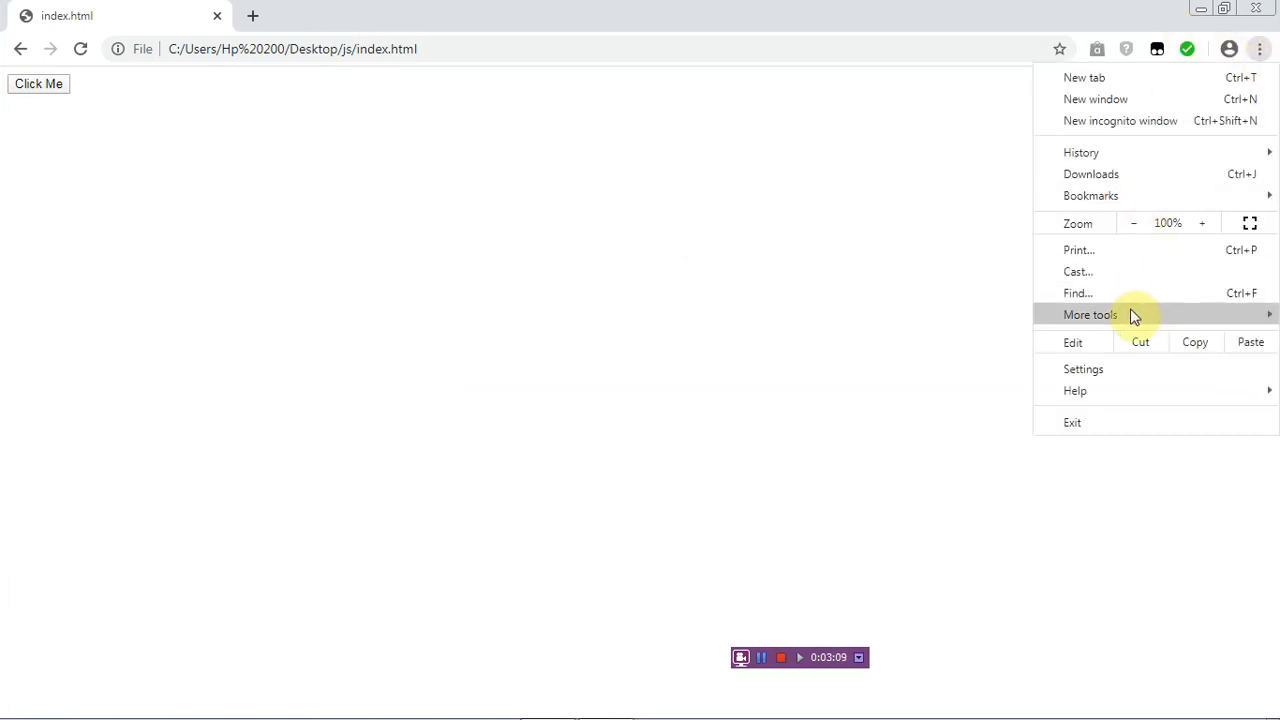
mouse_move(1116, 180)
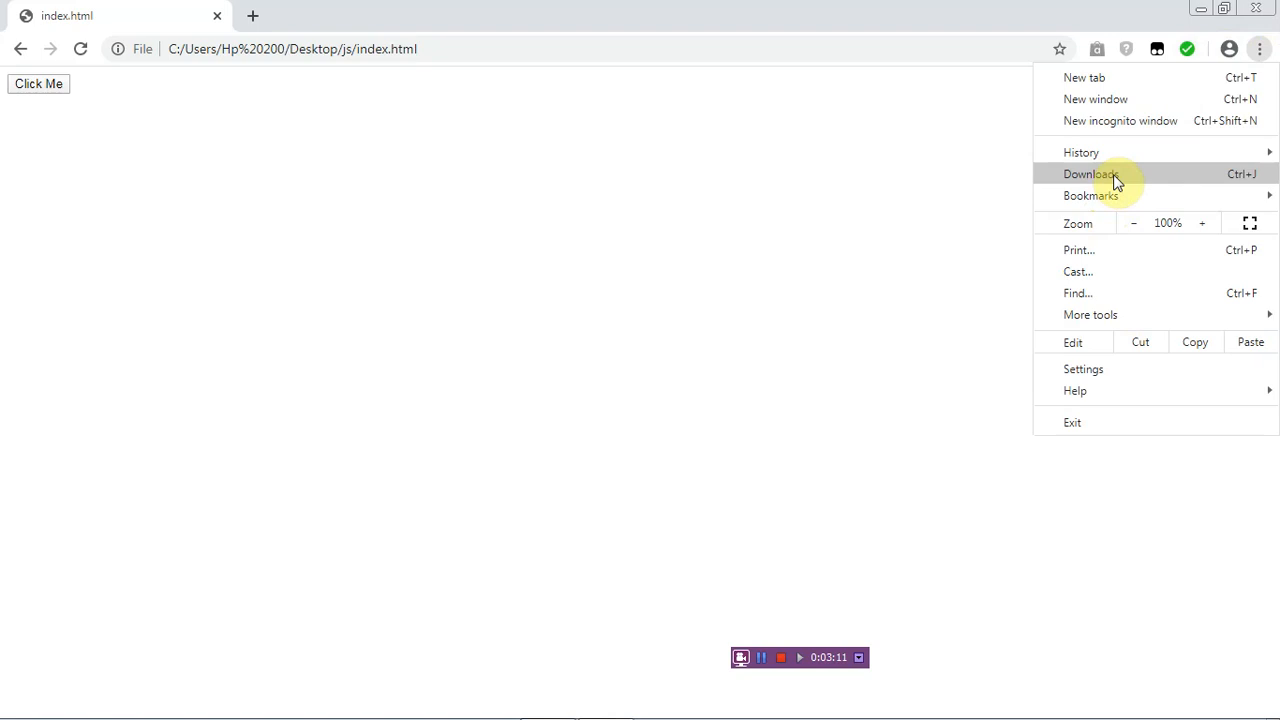
mouse_move(1080, 152)
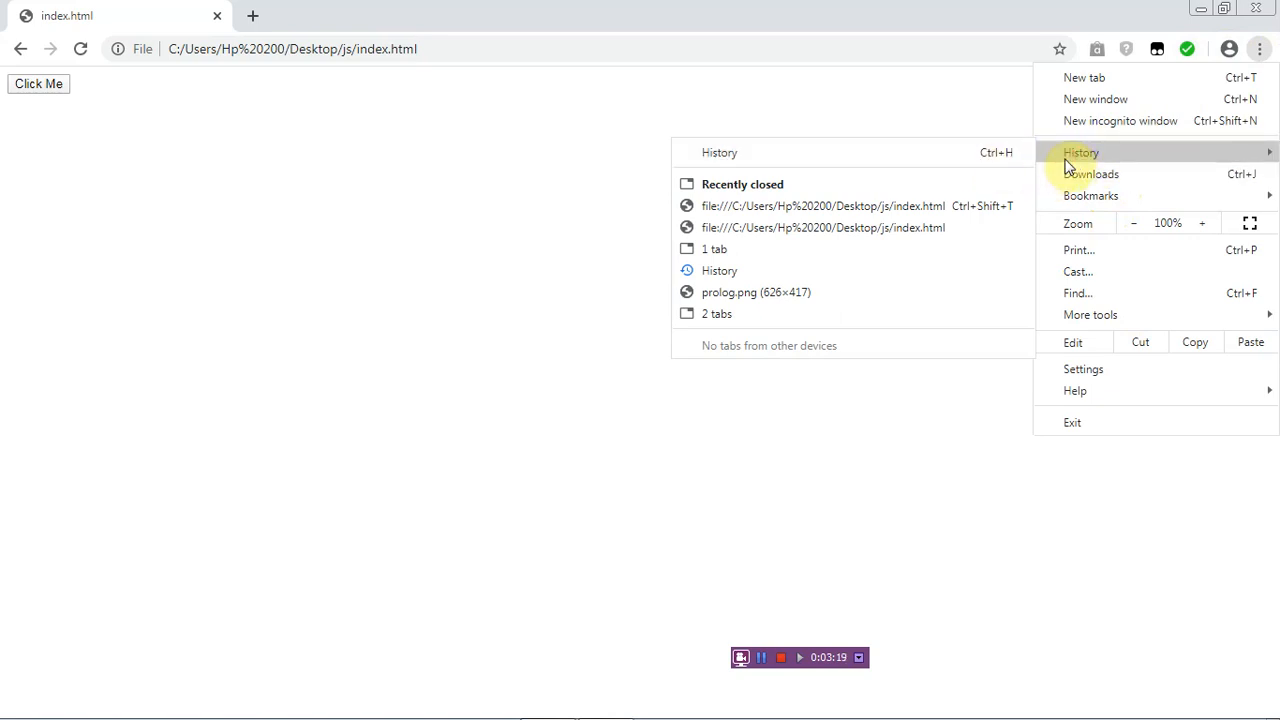
mouse_move(1056, 160)
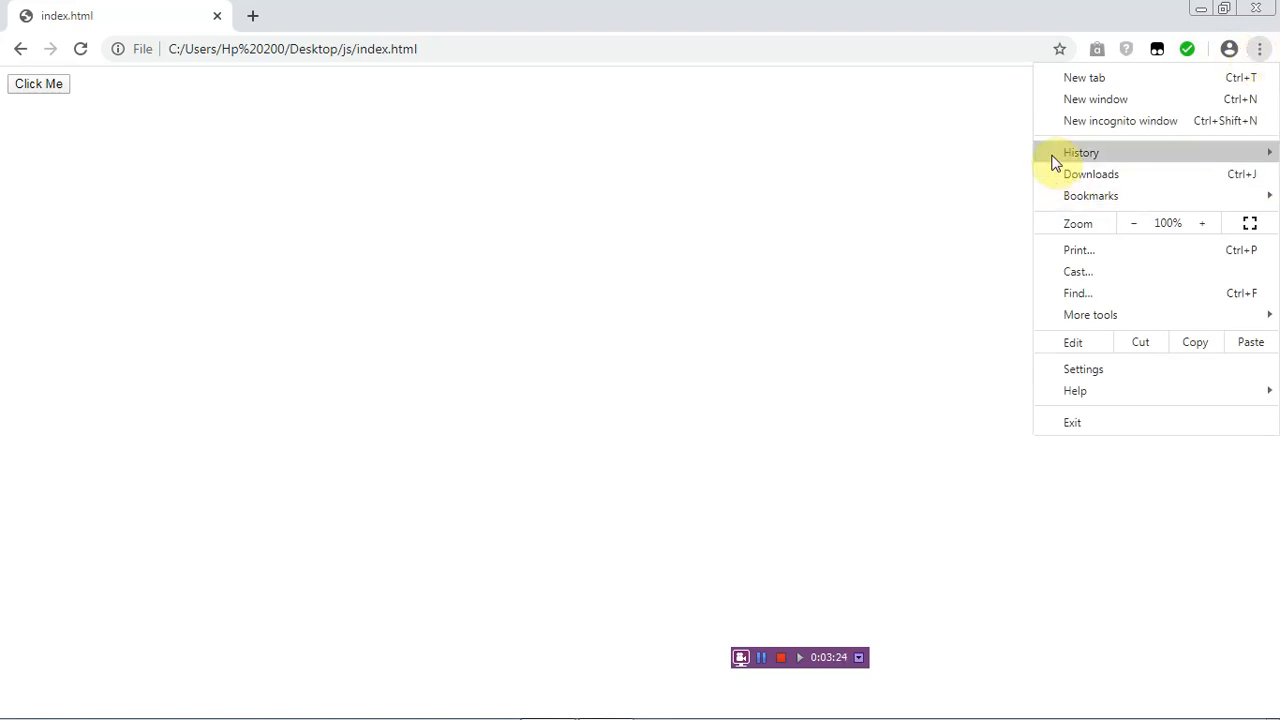
click(1080, 152)
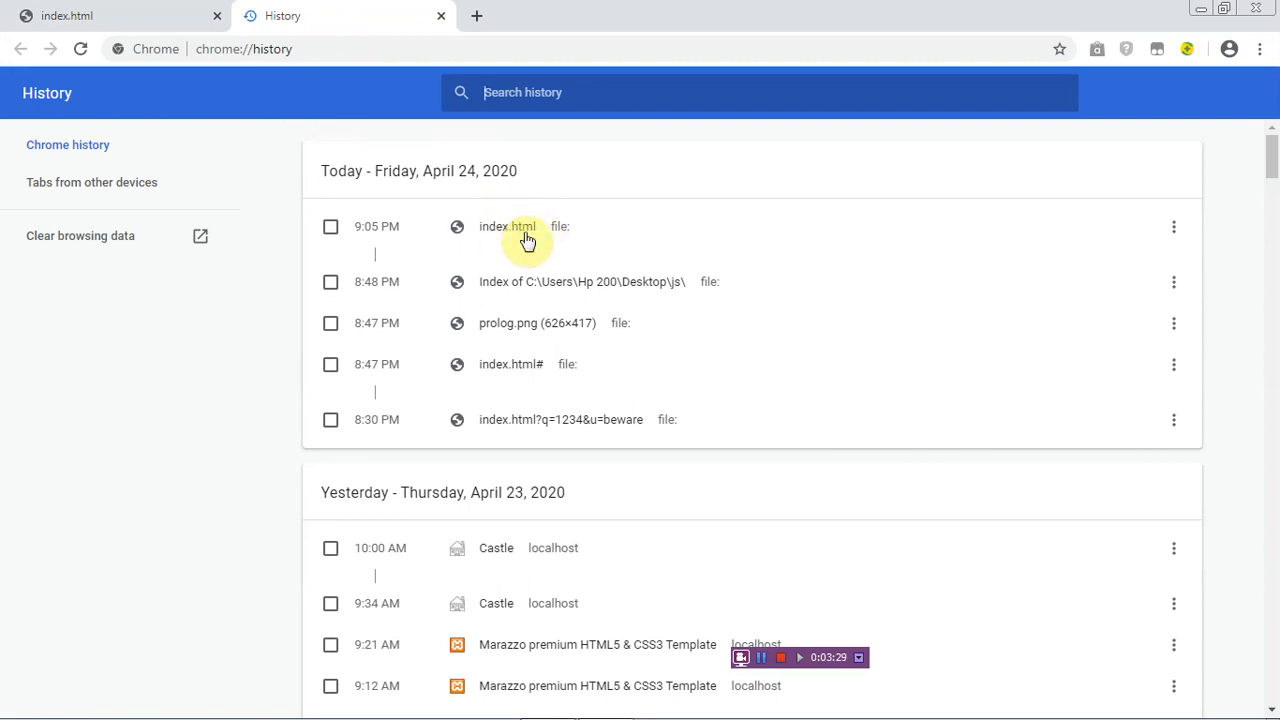
mouse_move(352, 170)
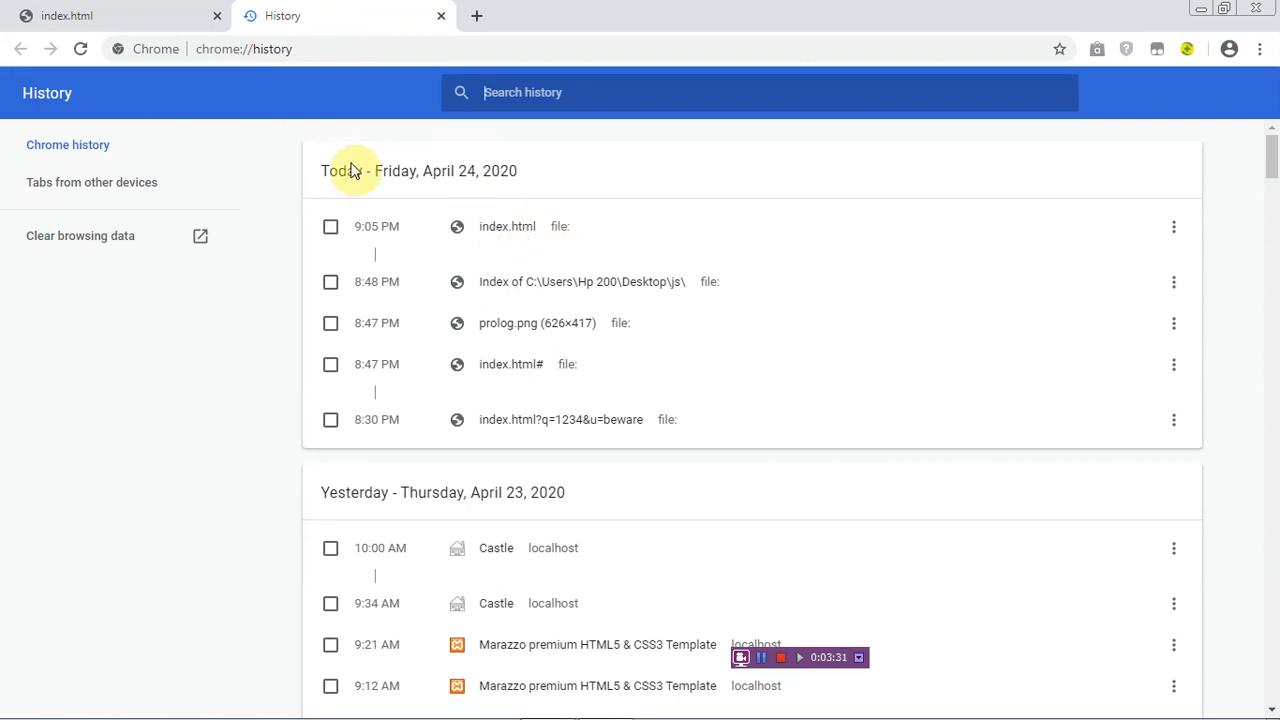
mouse_move(460, 152)
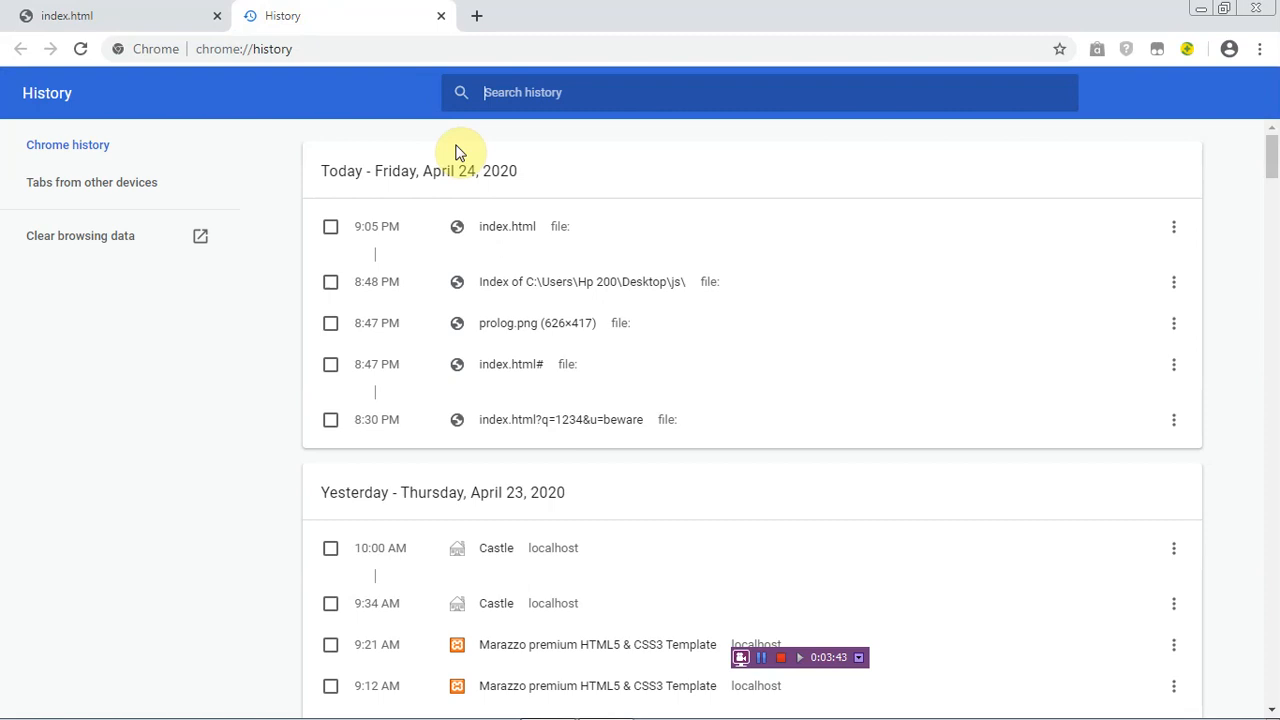
mouse_move(508, 262)
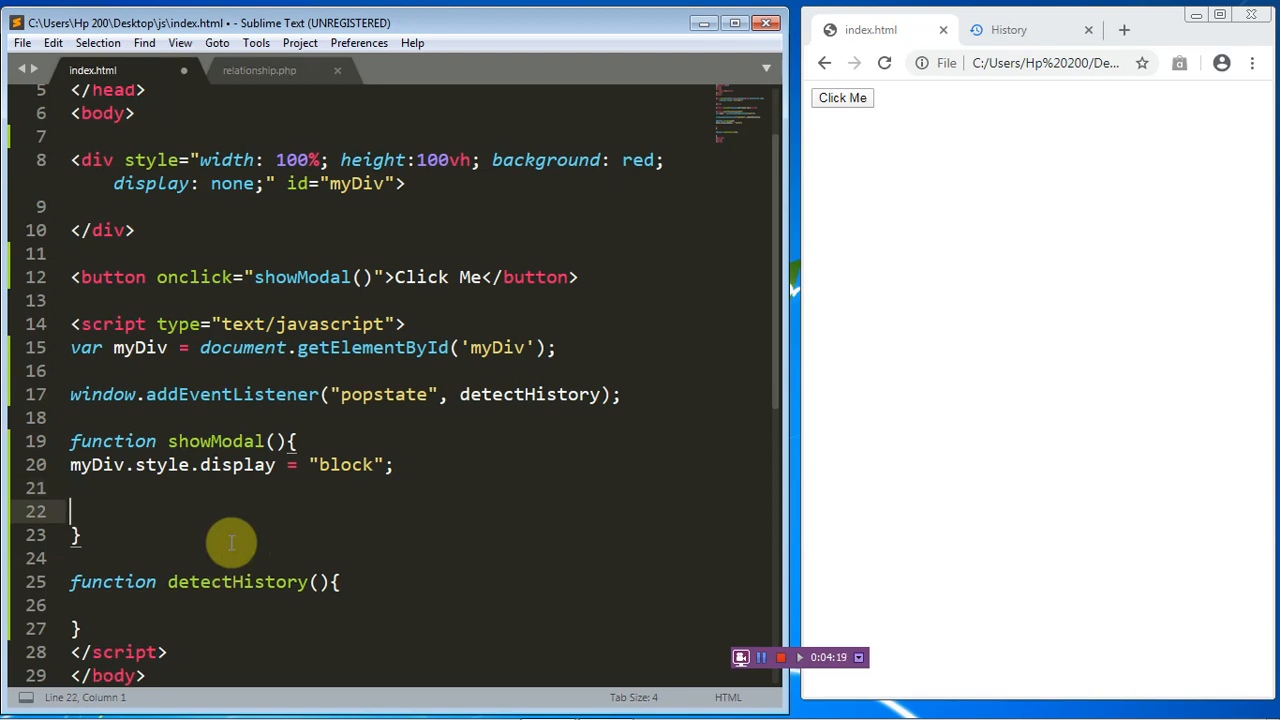
- Start window.history.pushState({id:1}, ...) inside showModal
text(wid)
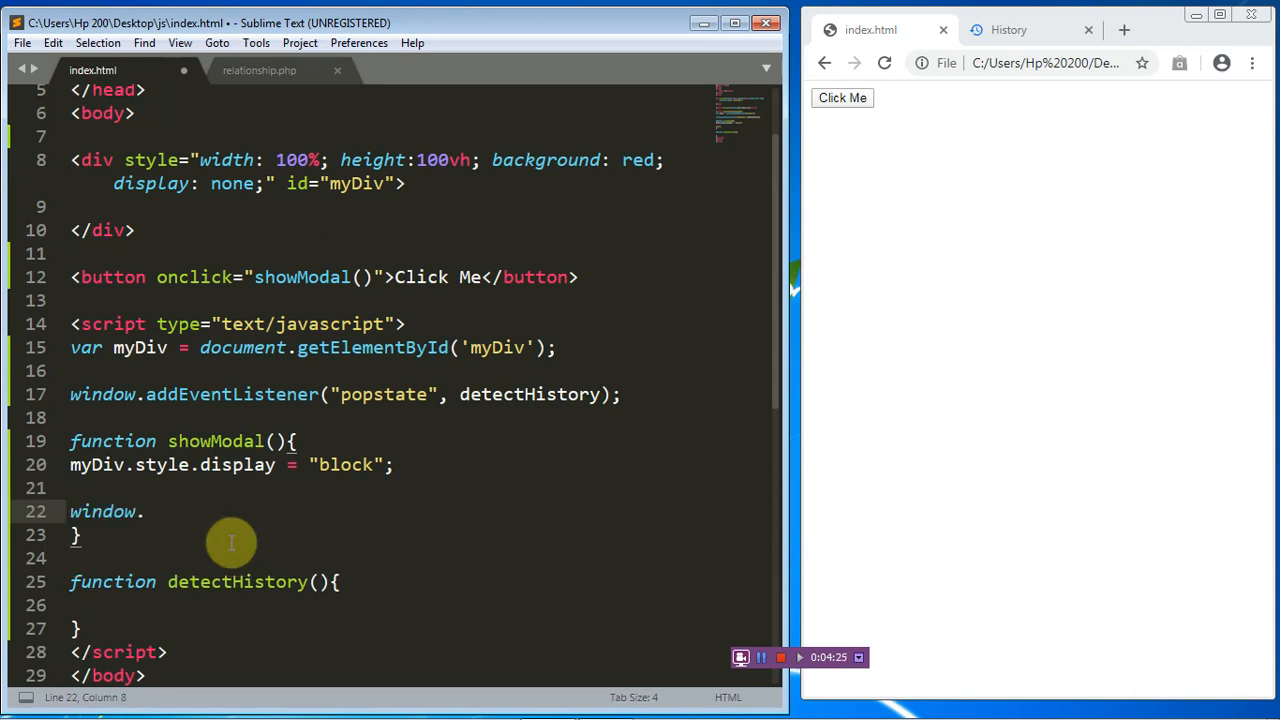
text(hi)
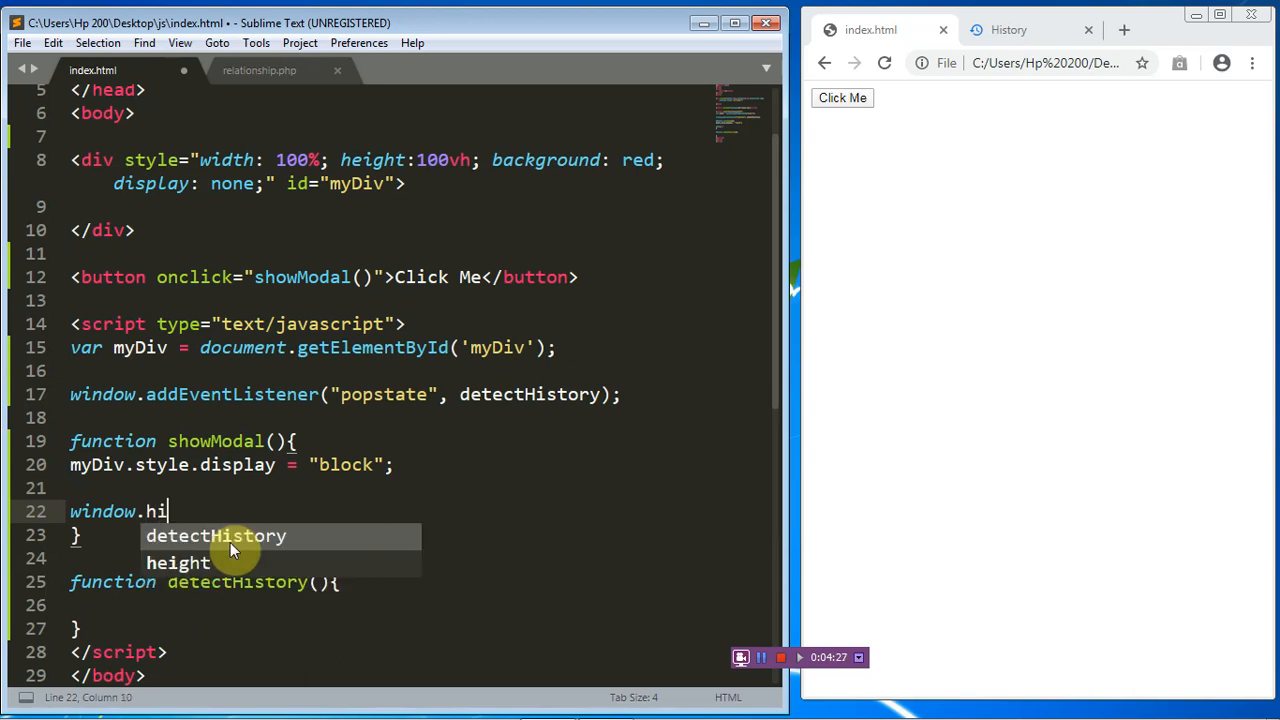
text(sr)
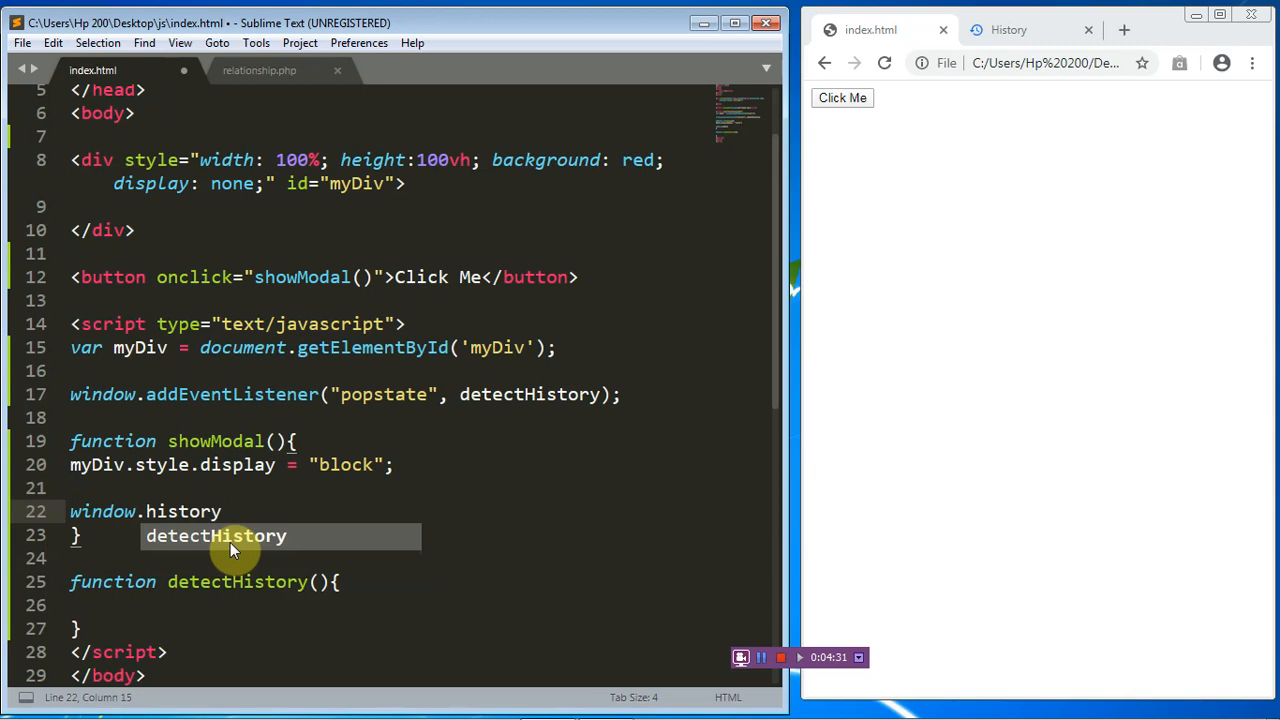
text(.)
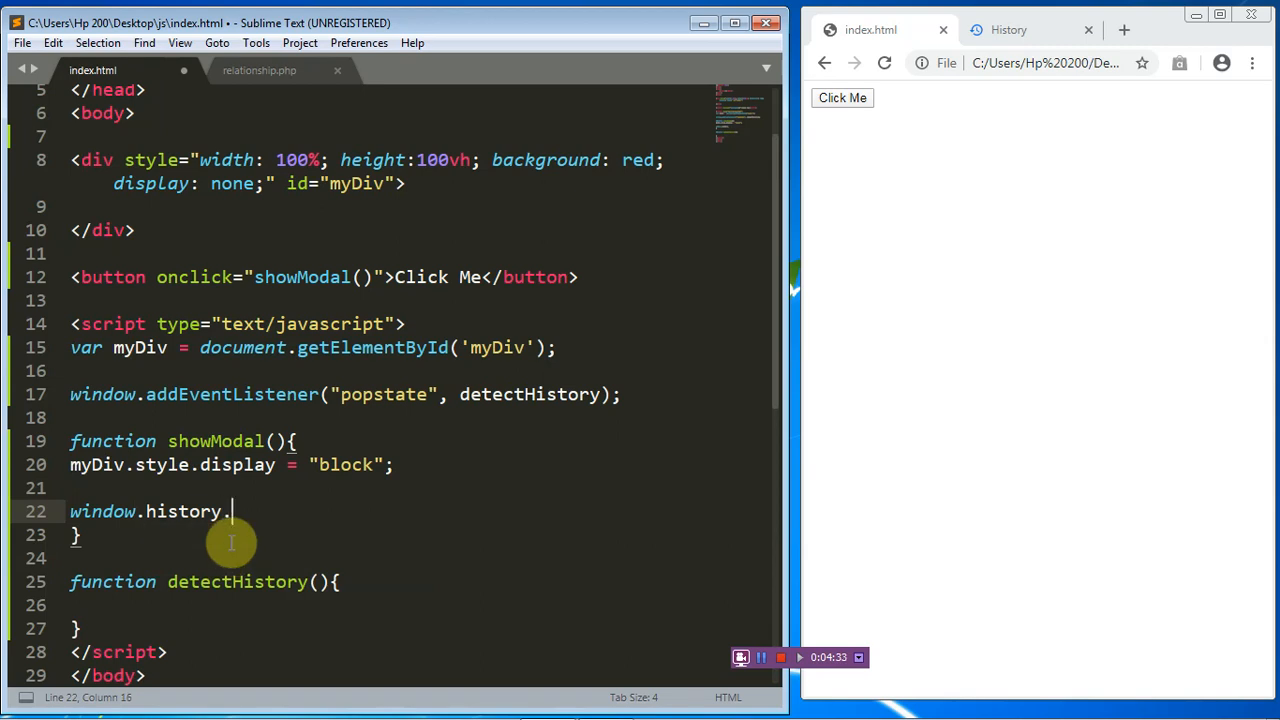
text(pushS)
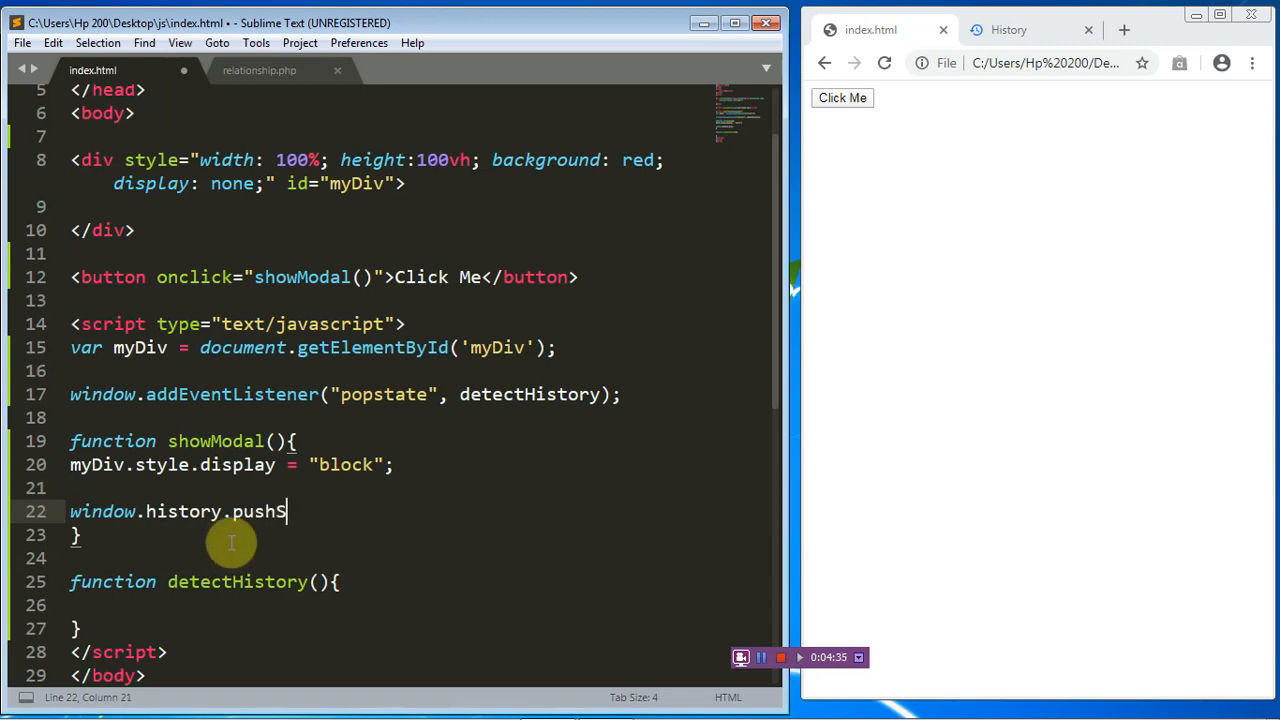
text(tate())
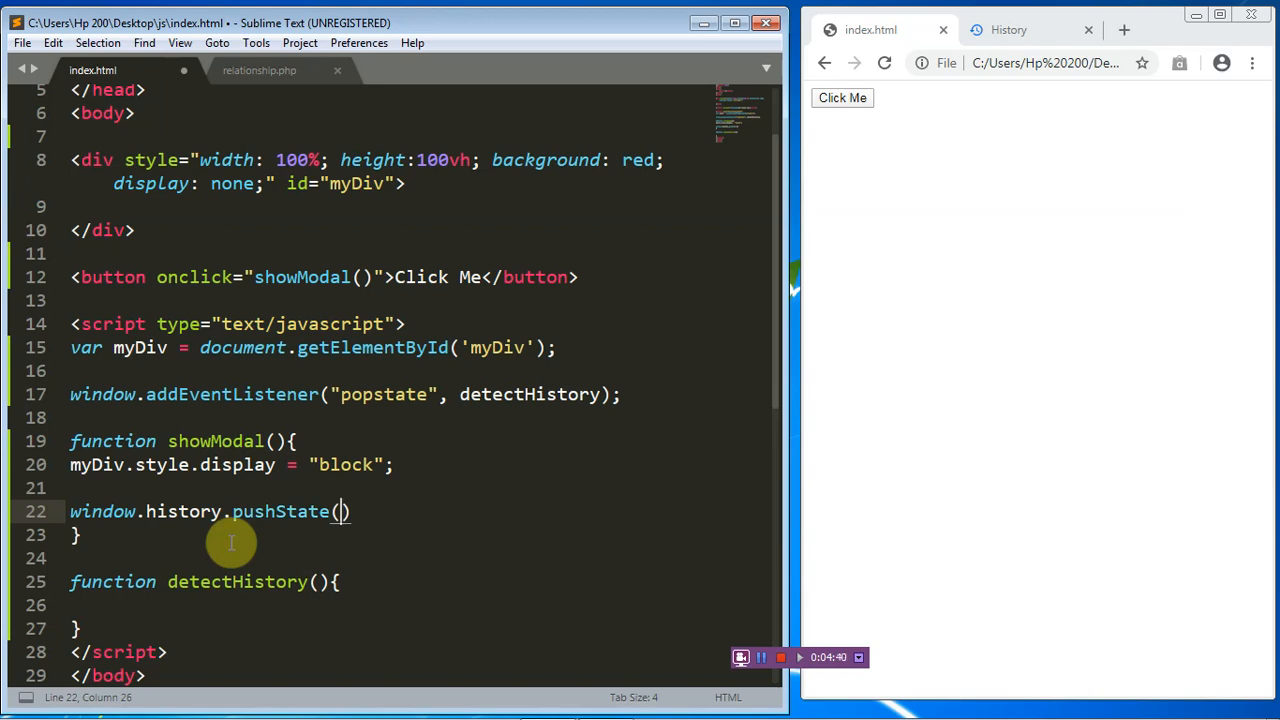
text({})
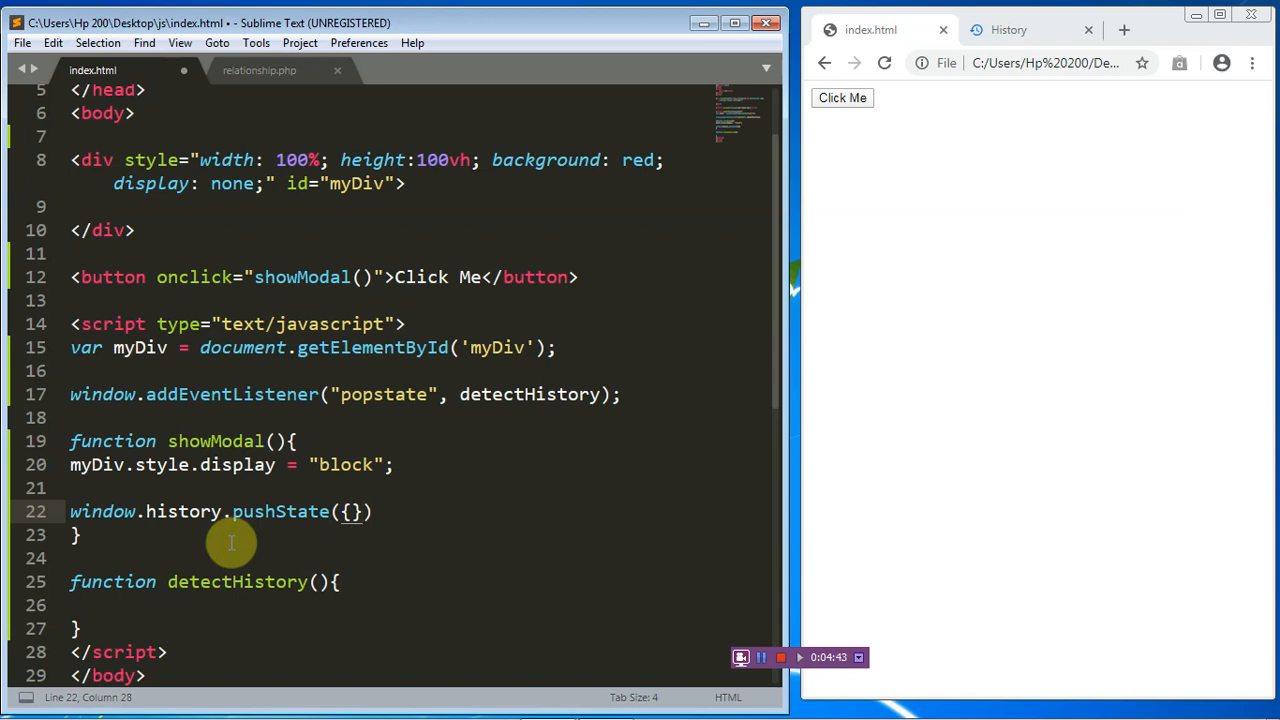
text(id)
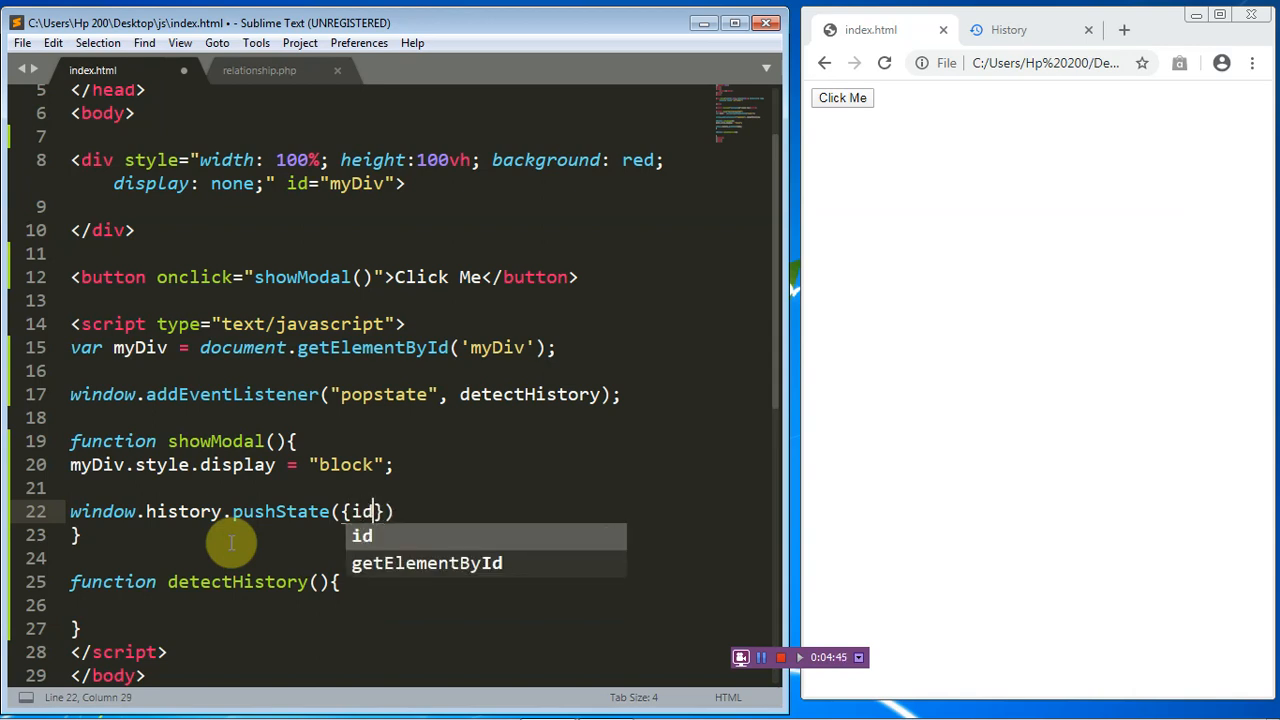
text(:1)
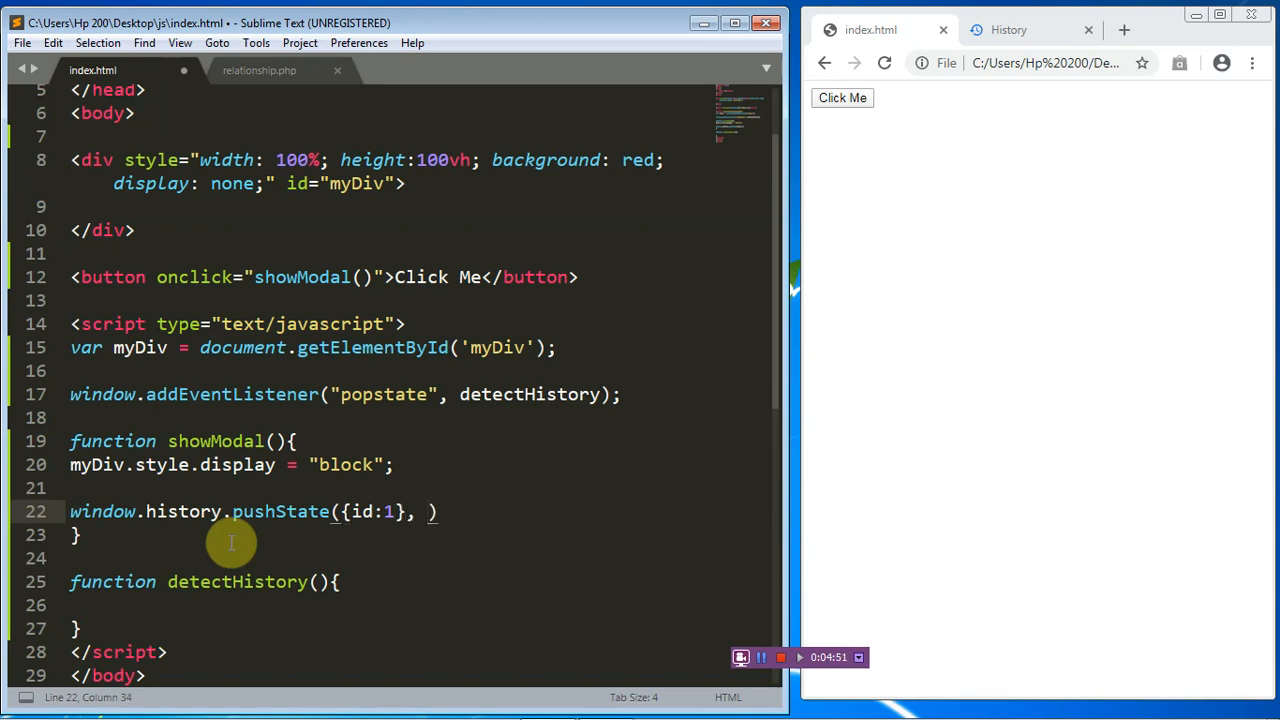
text("")
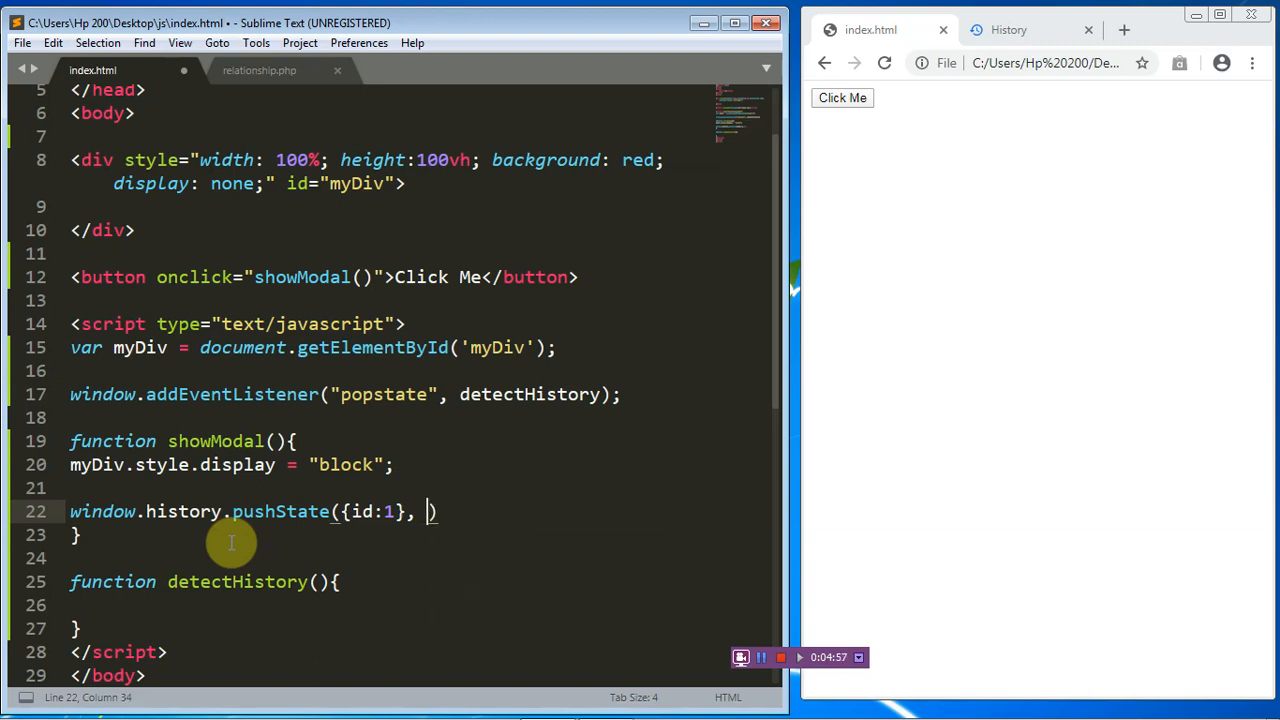
- Complete pushState with null title and URL "?q=1234&u=beware", and save index.html
text(null,)
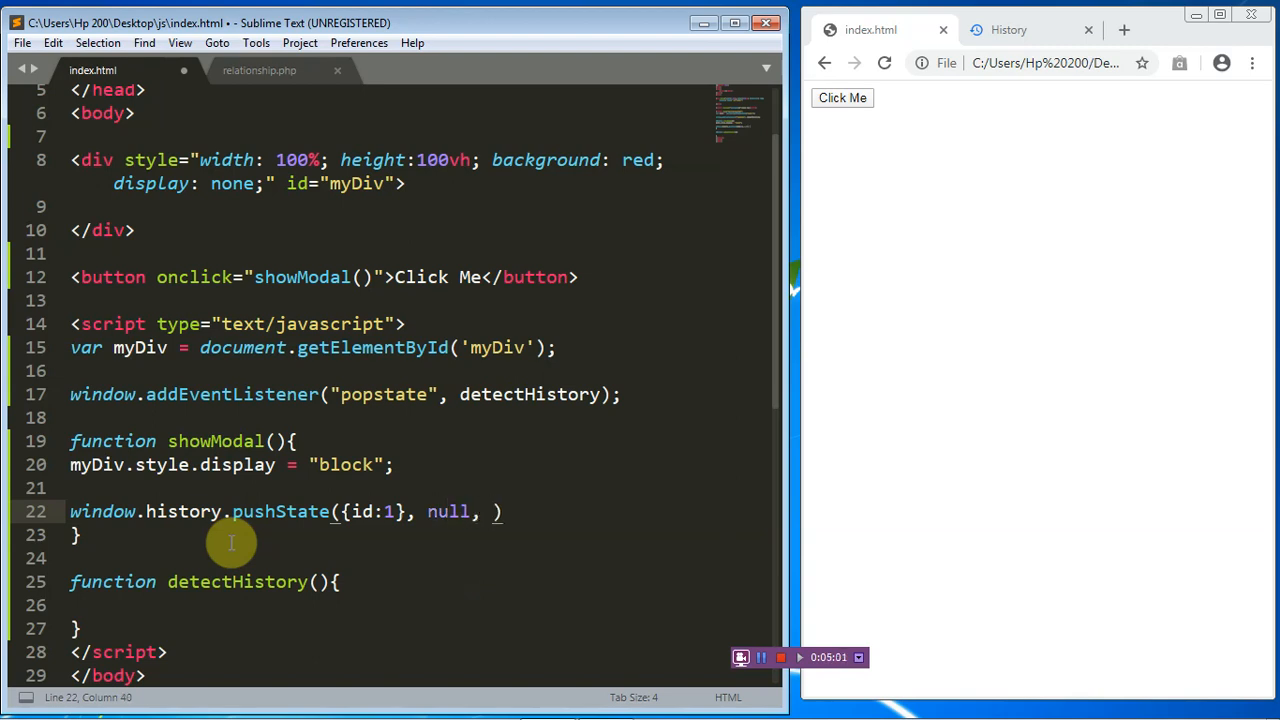
text("")
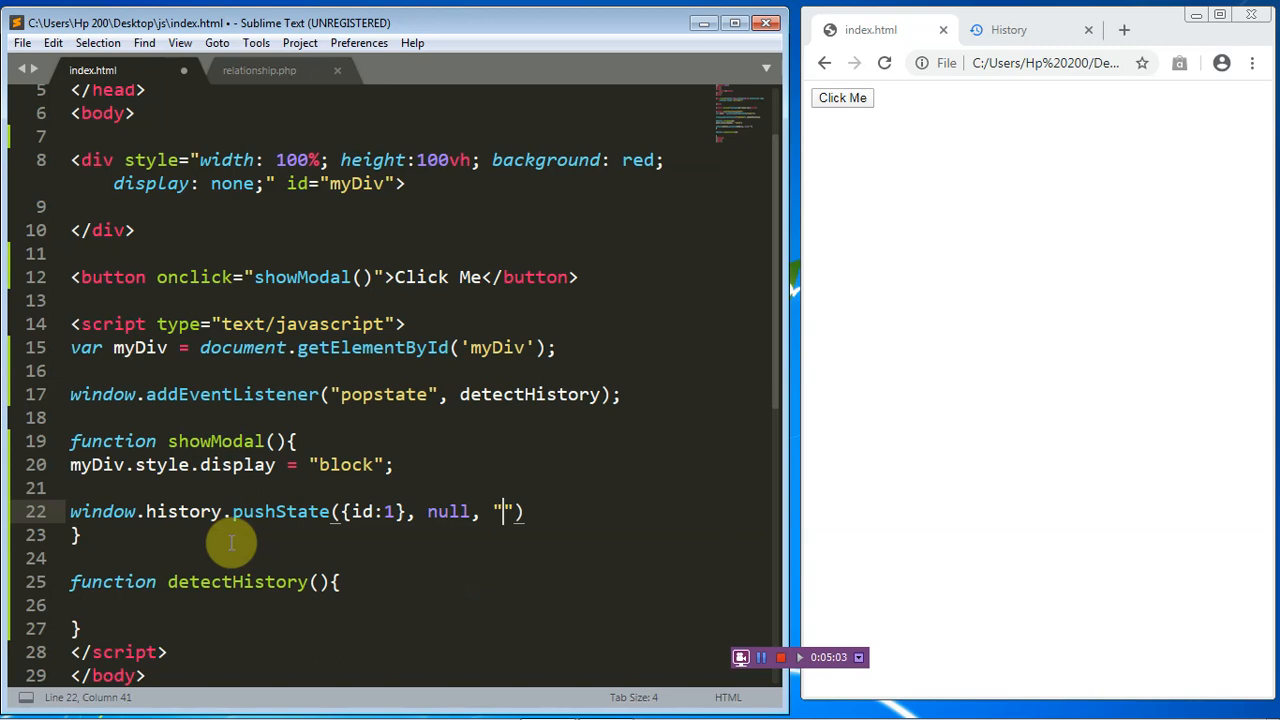
text(?q)
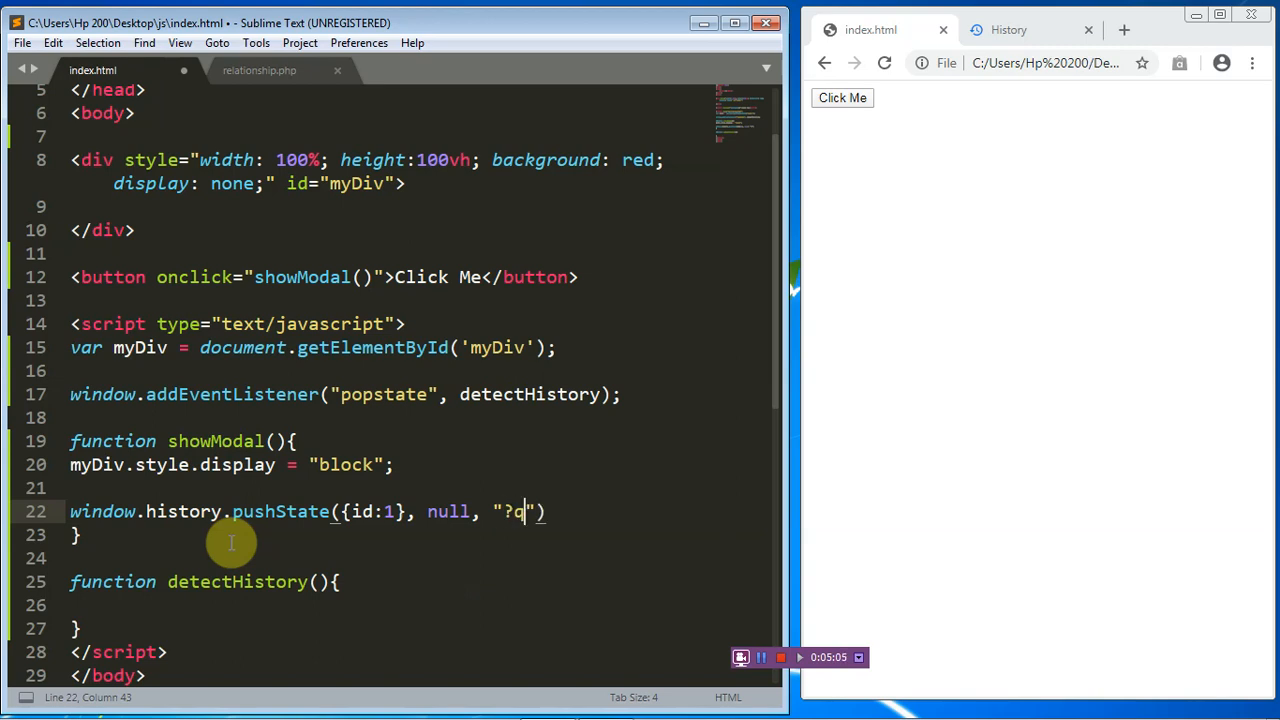
text(=)
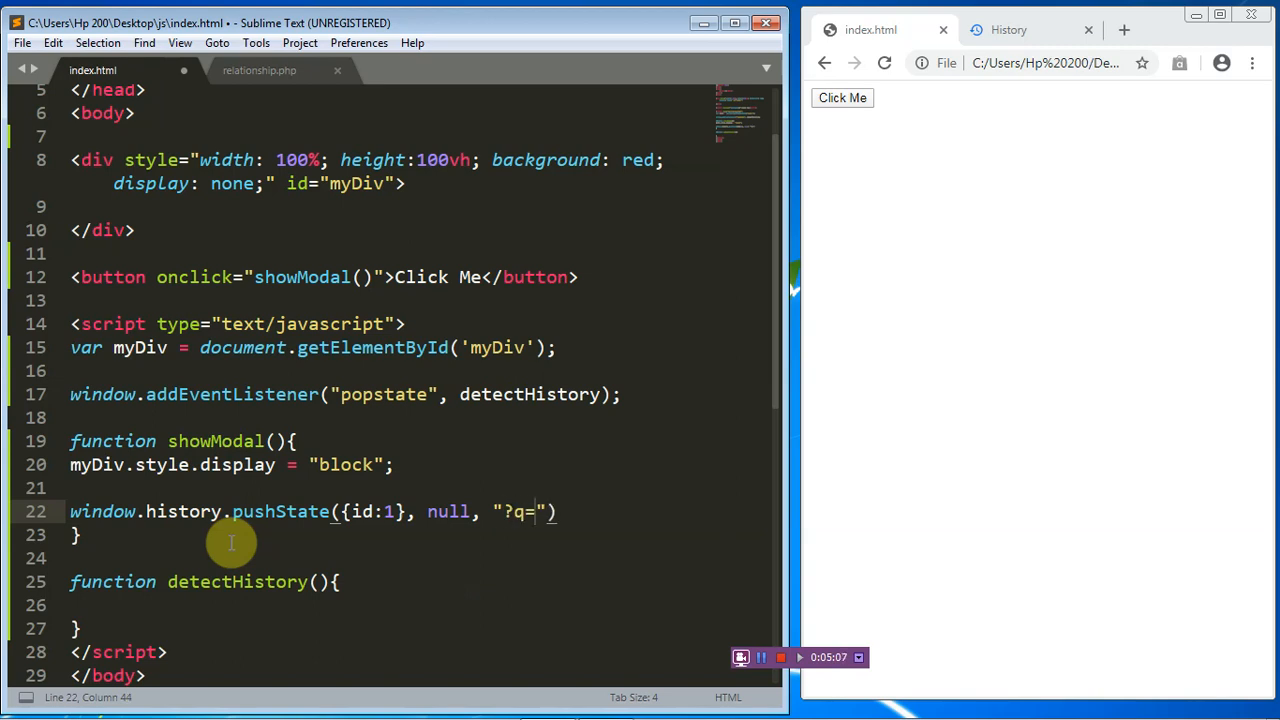
text(1234)
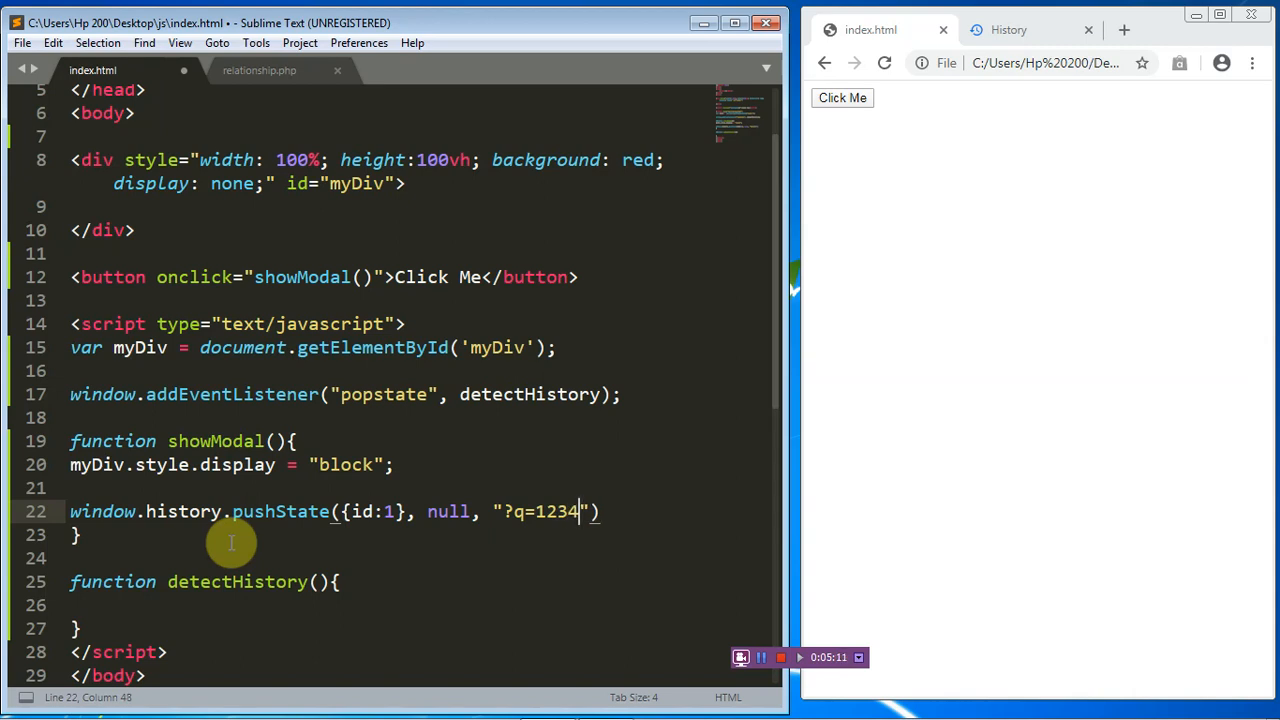
text(&u)
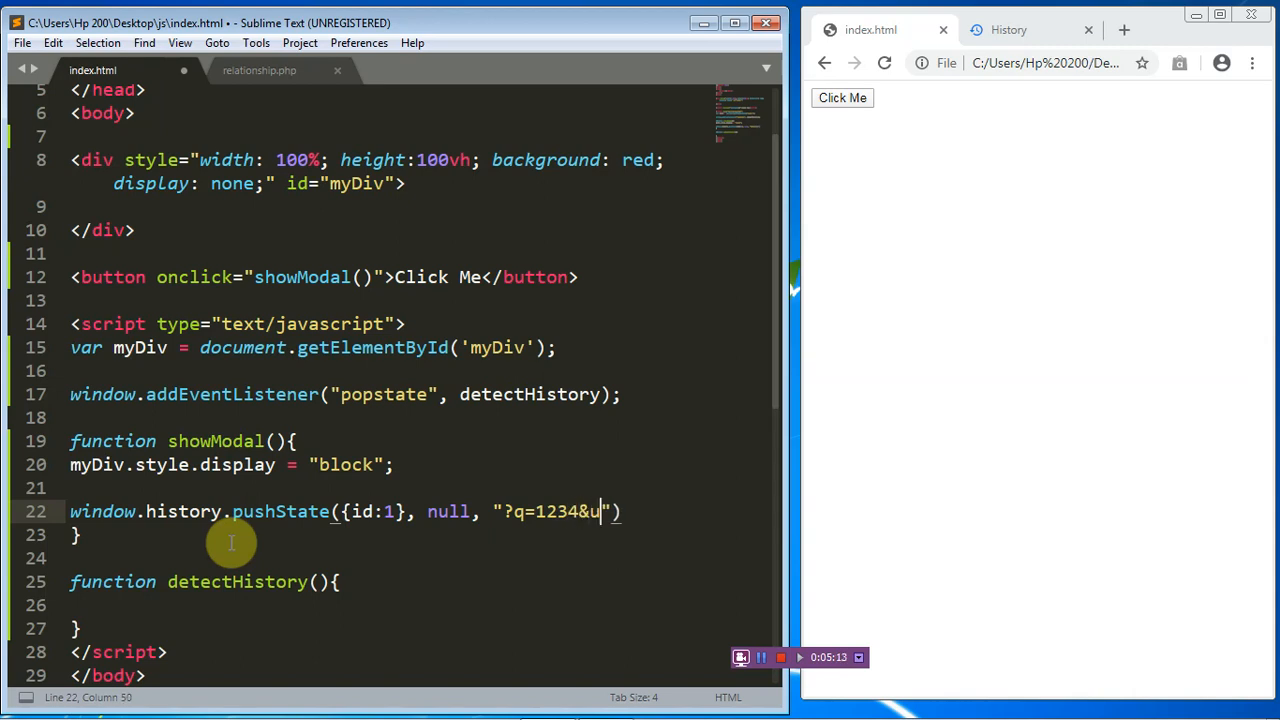
text(=b)
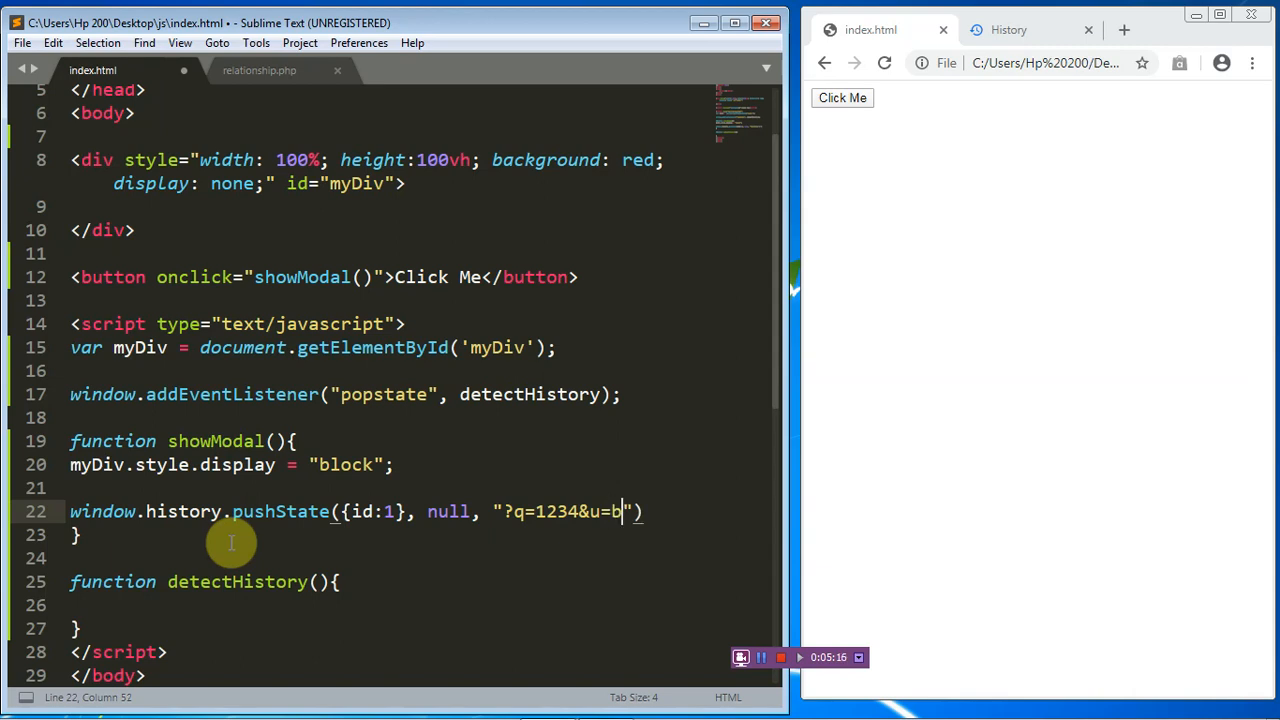
text(e)
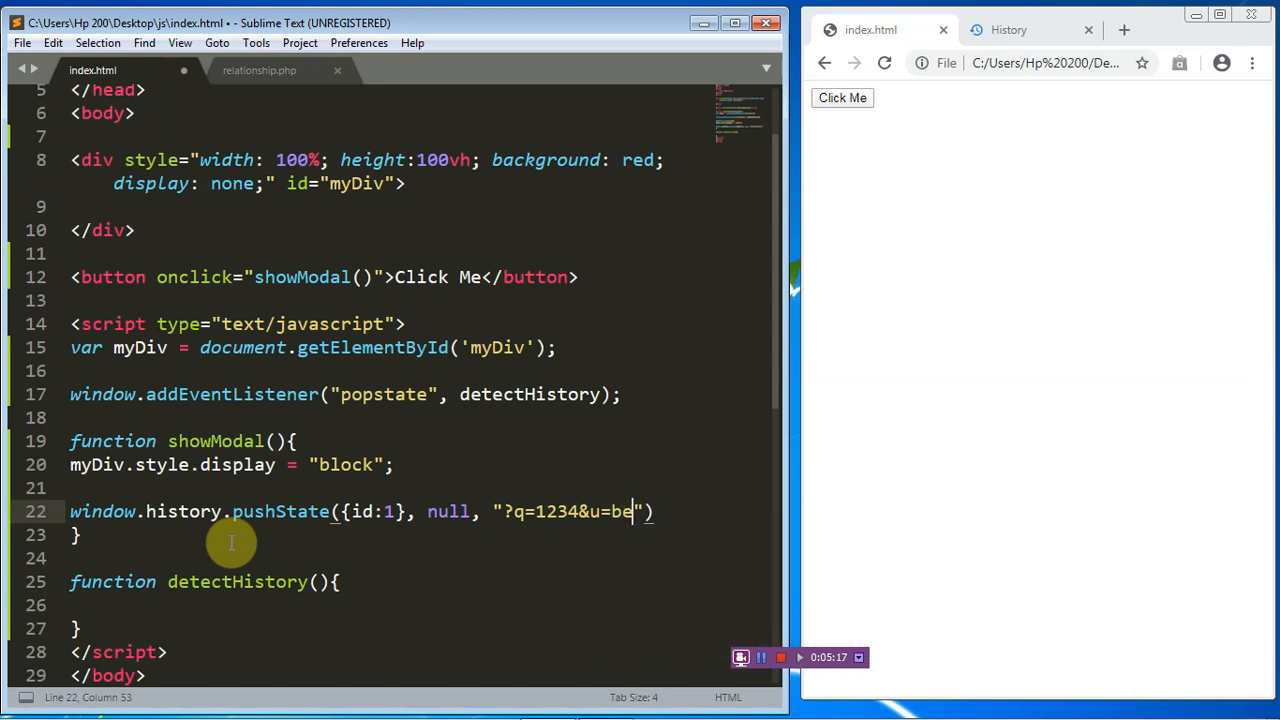
text(ware)
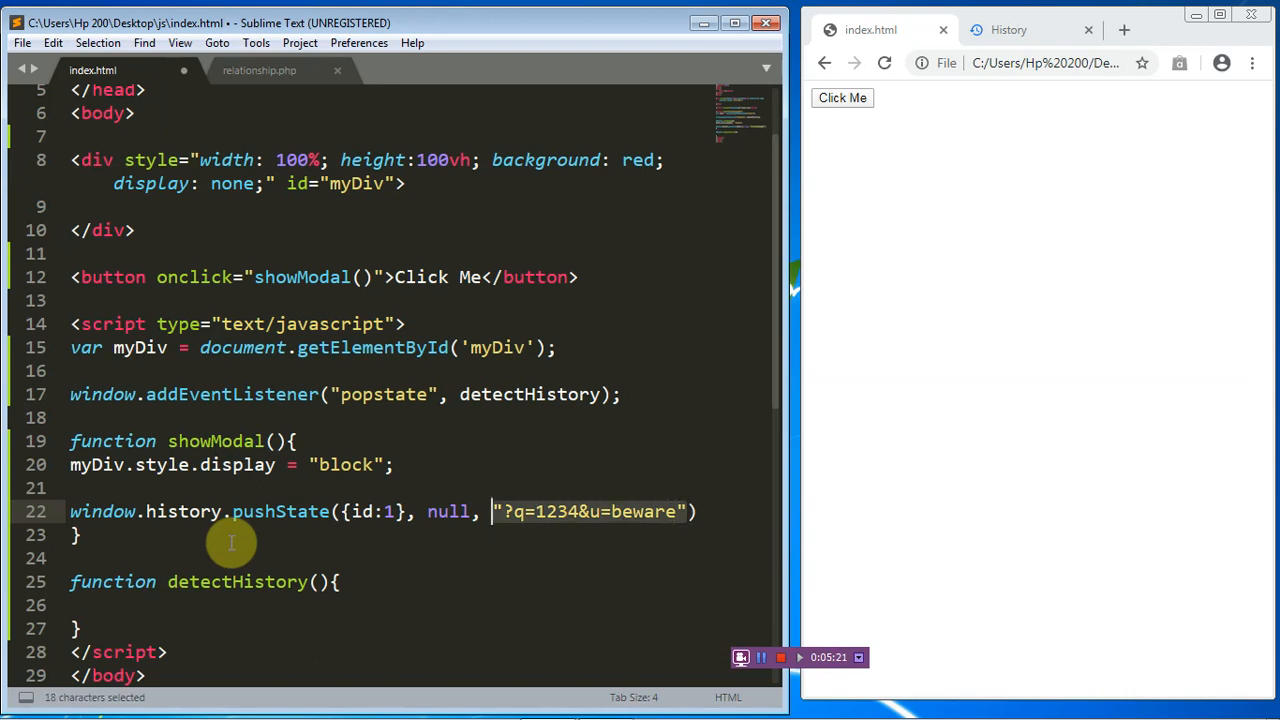
key(Delete)
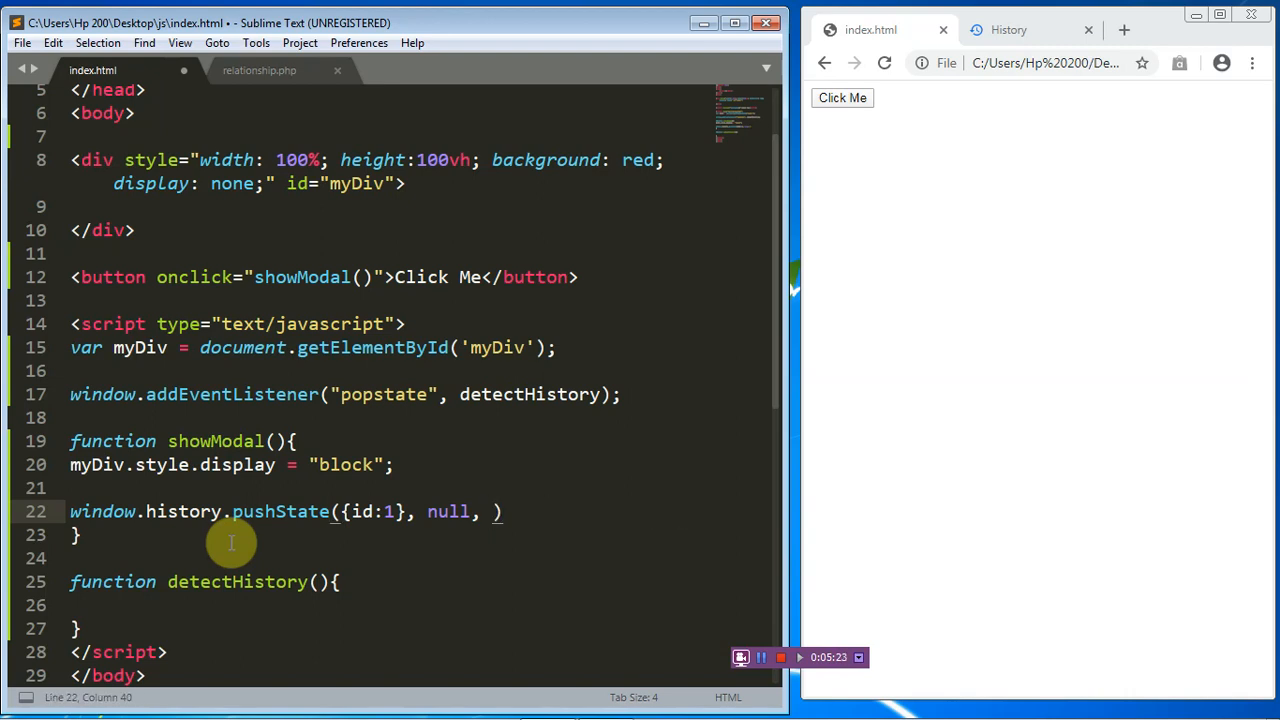
text(null)
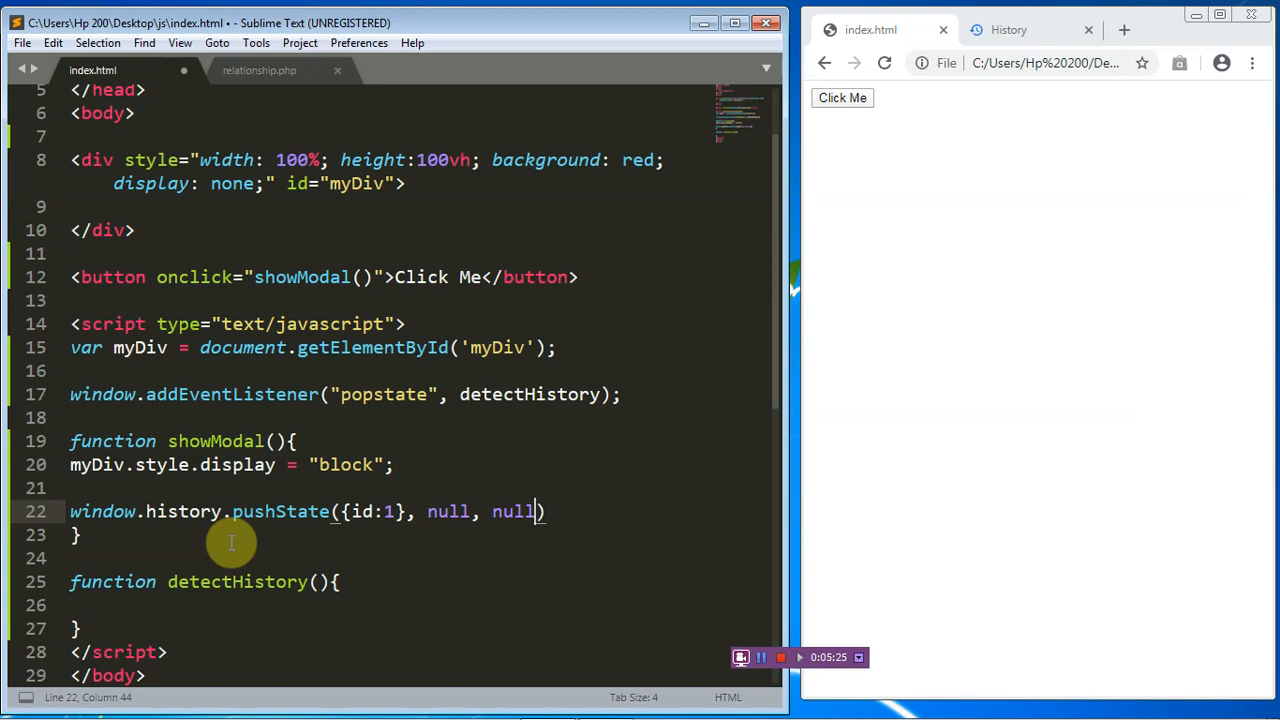
text("?q=1234&u=beware")
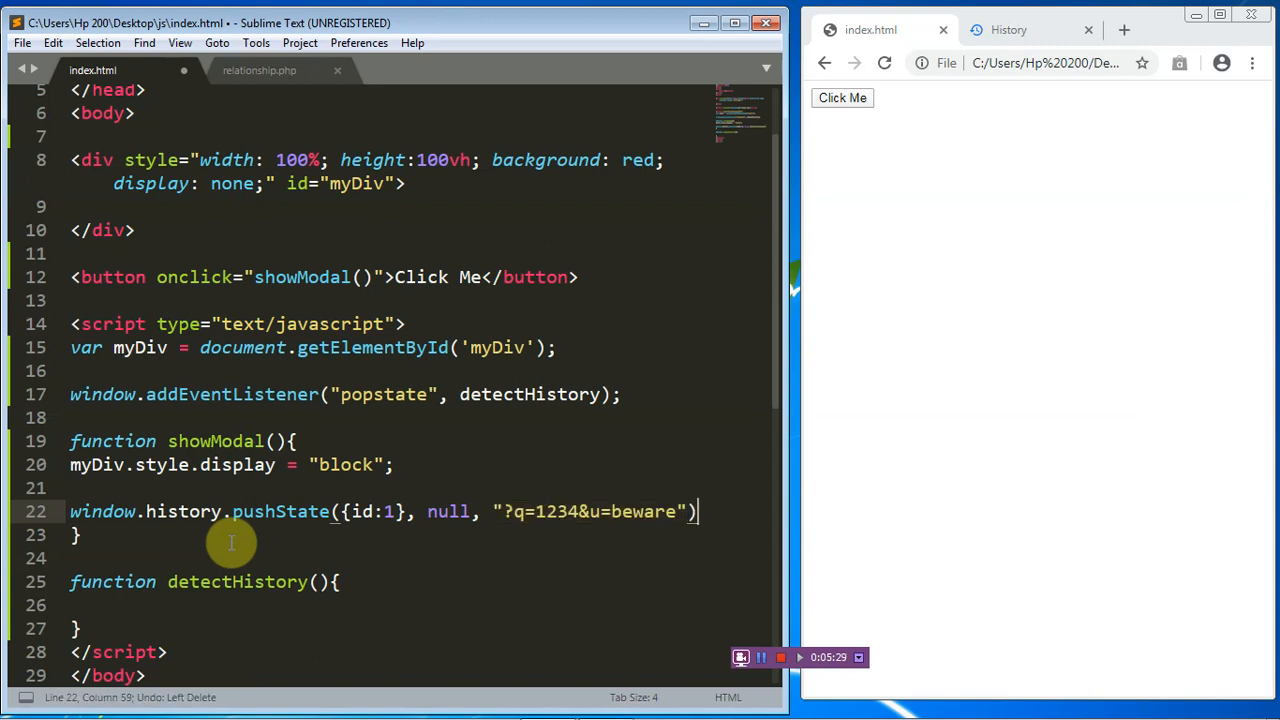
text(;)
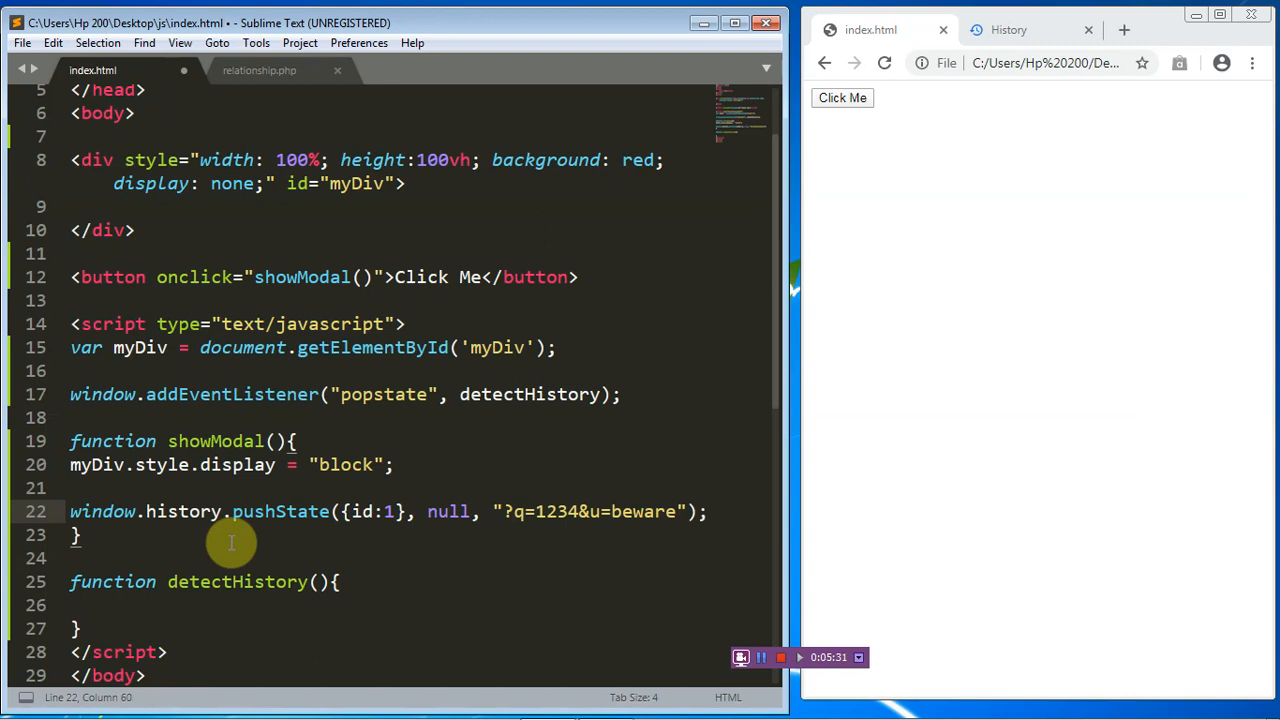
key(ctrl+s)
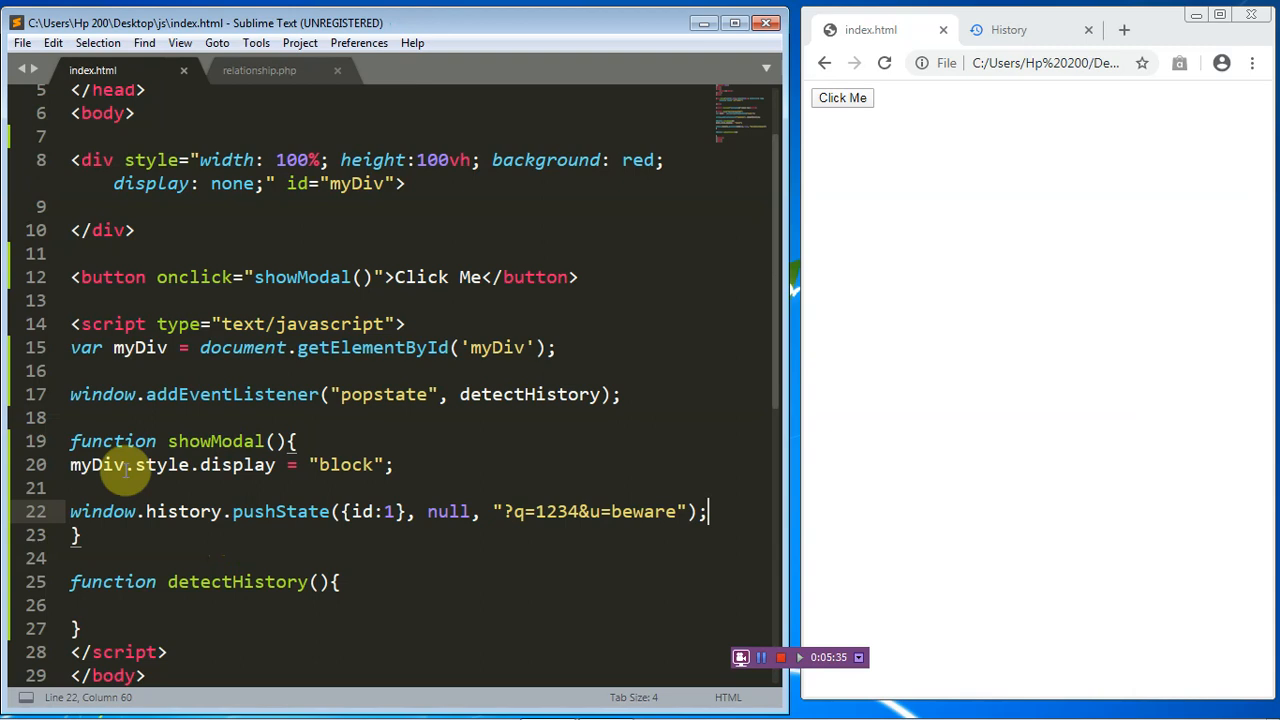
mouse_move(236, 432)
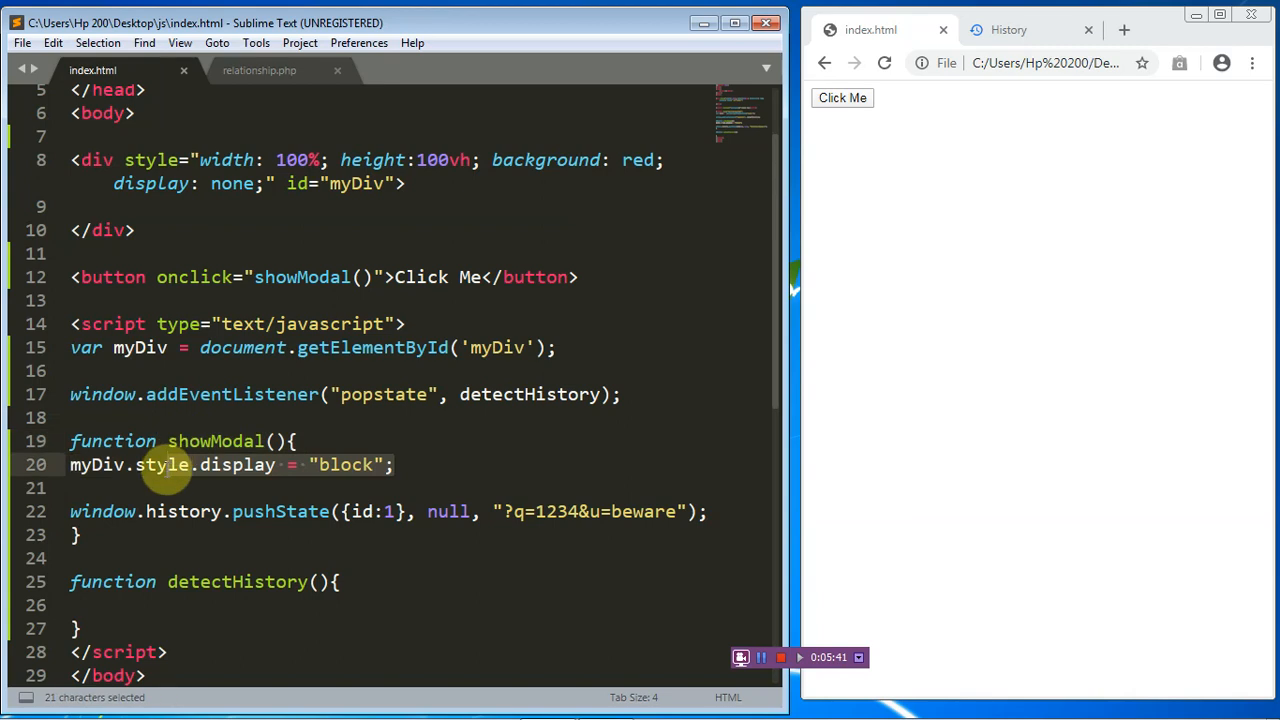
mouse_move(136, 512)
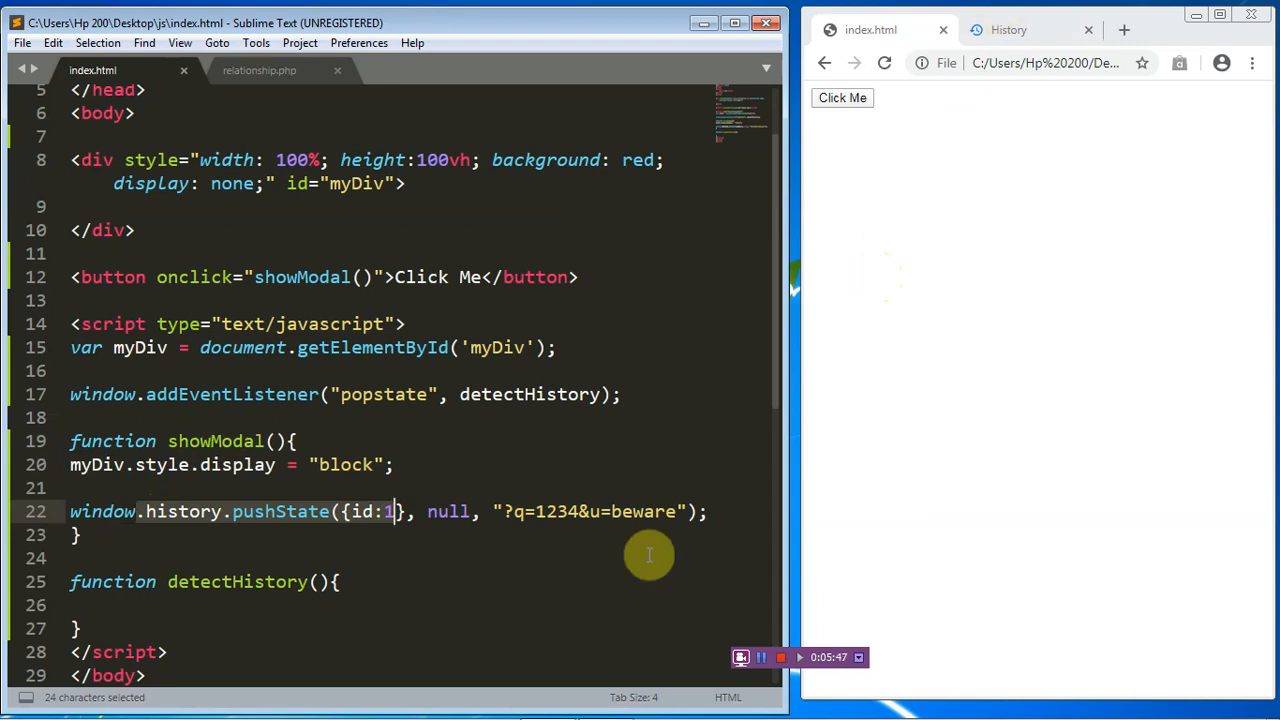
mouse_move(140, 626)
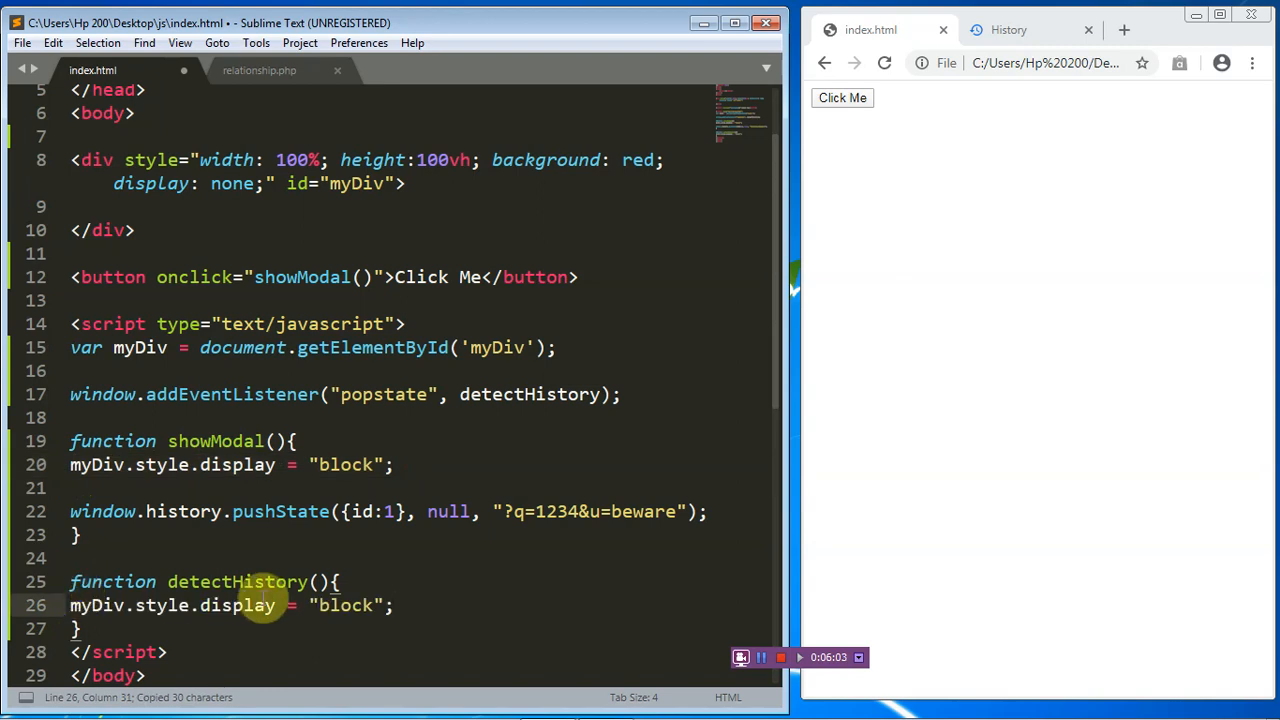
- Set myDiv.style.display to "none" inside detectHistory and save the file
text(none)
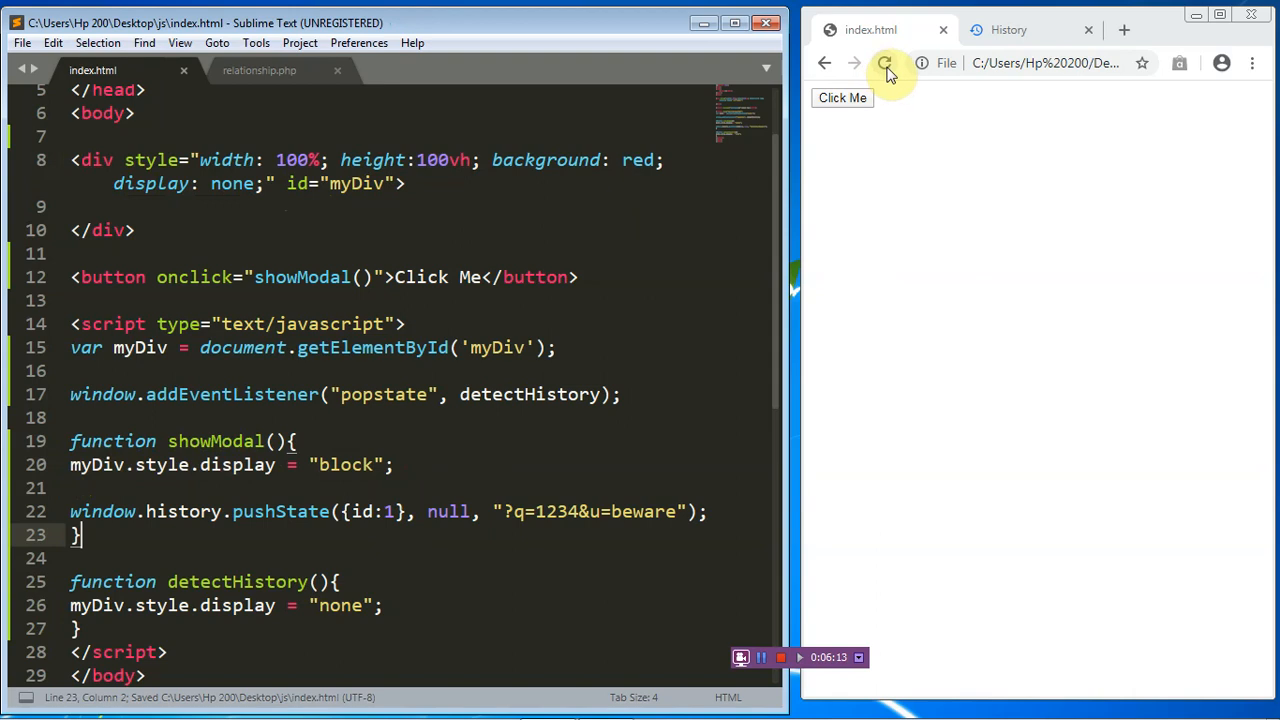
- Open index.html from maximized History, show the modal, and see index.html?q=1234&u=beware listed
click(1008, 30)
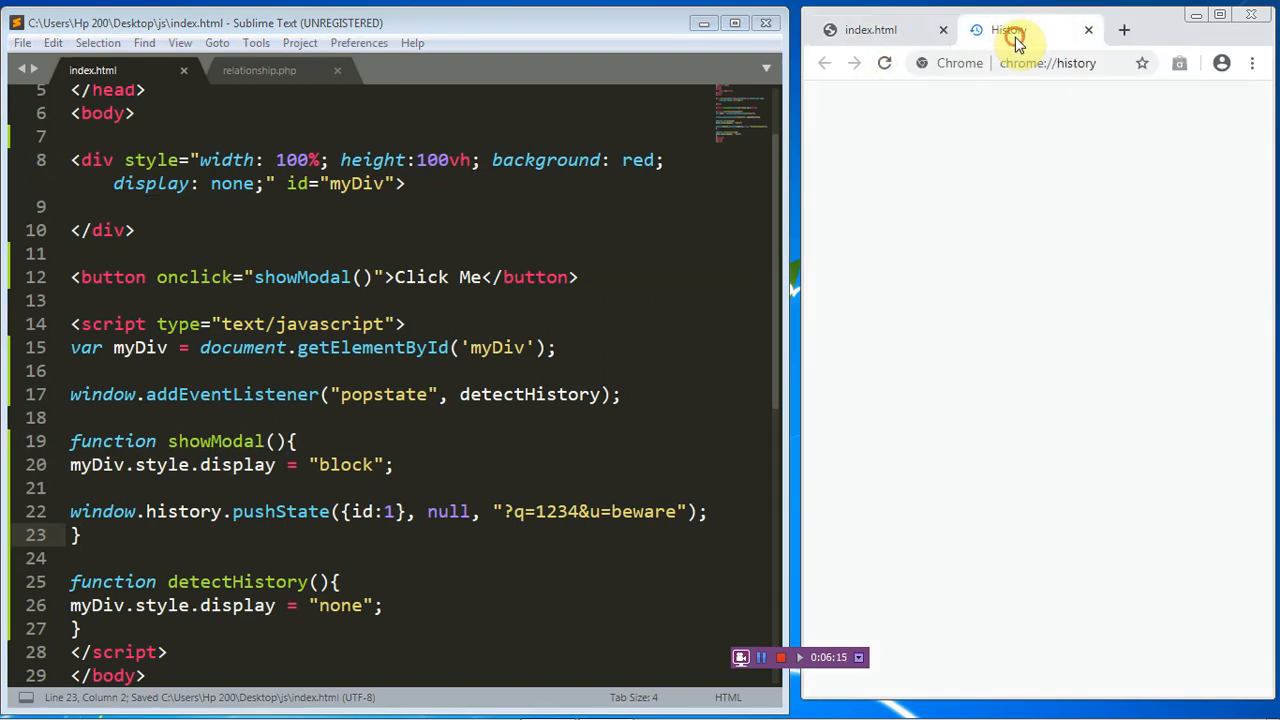
click(1010, 30)
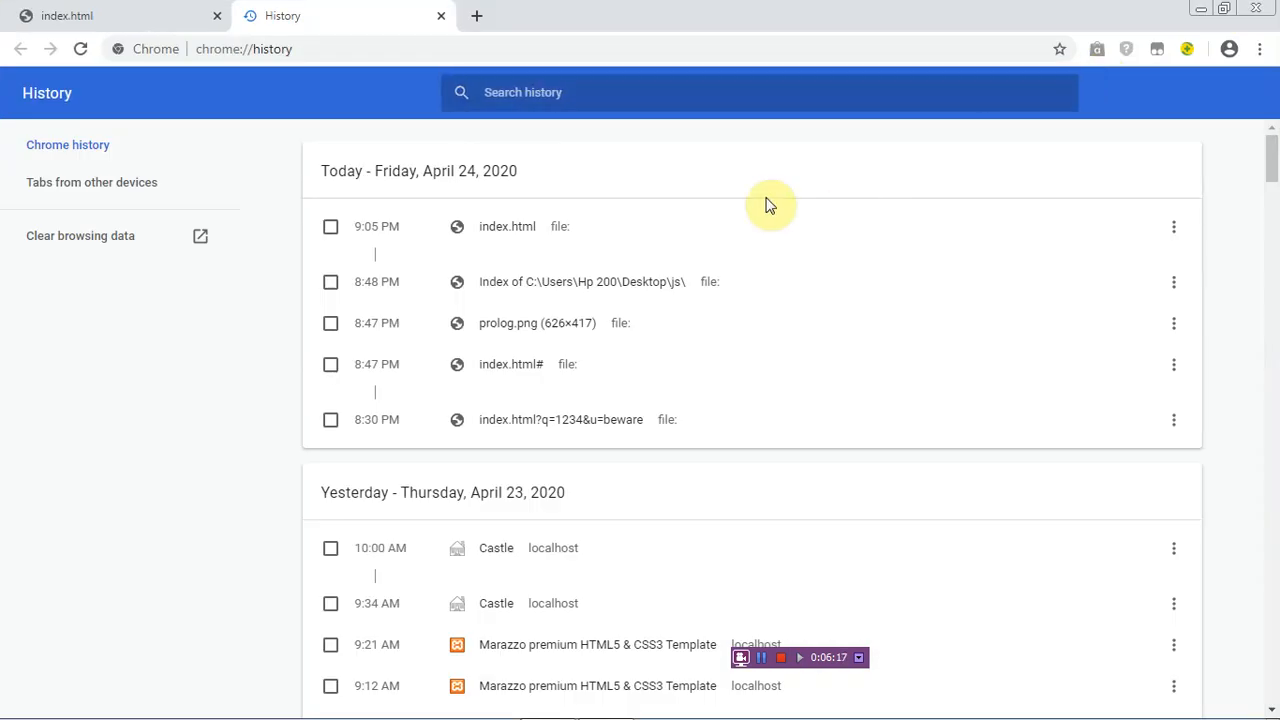
mouse_move(478, 242)
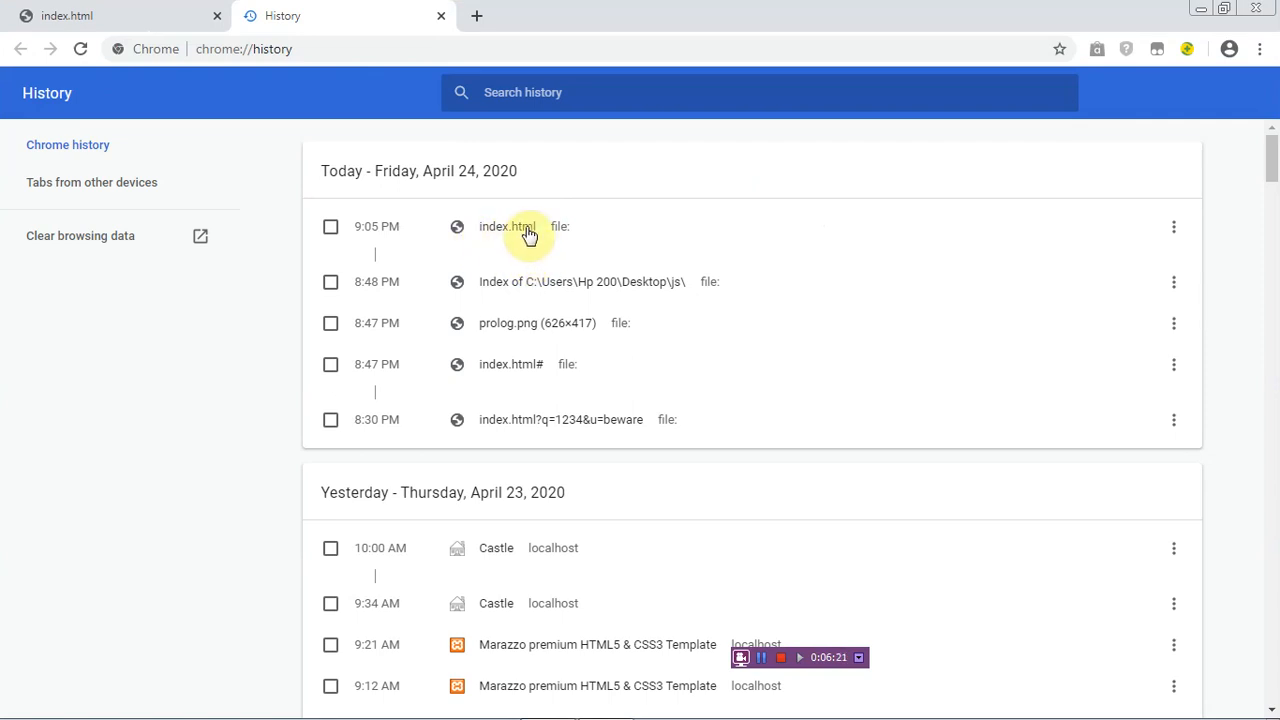
click(560, 420)
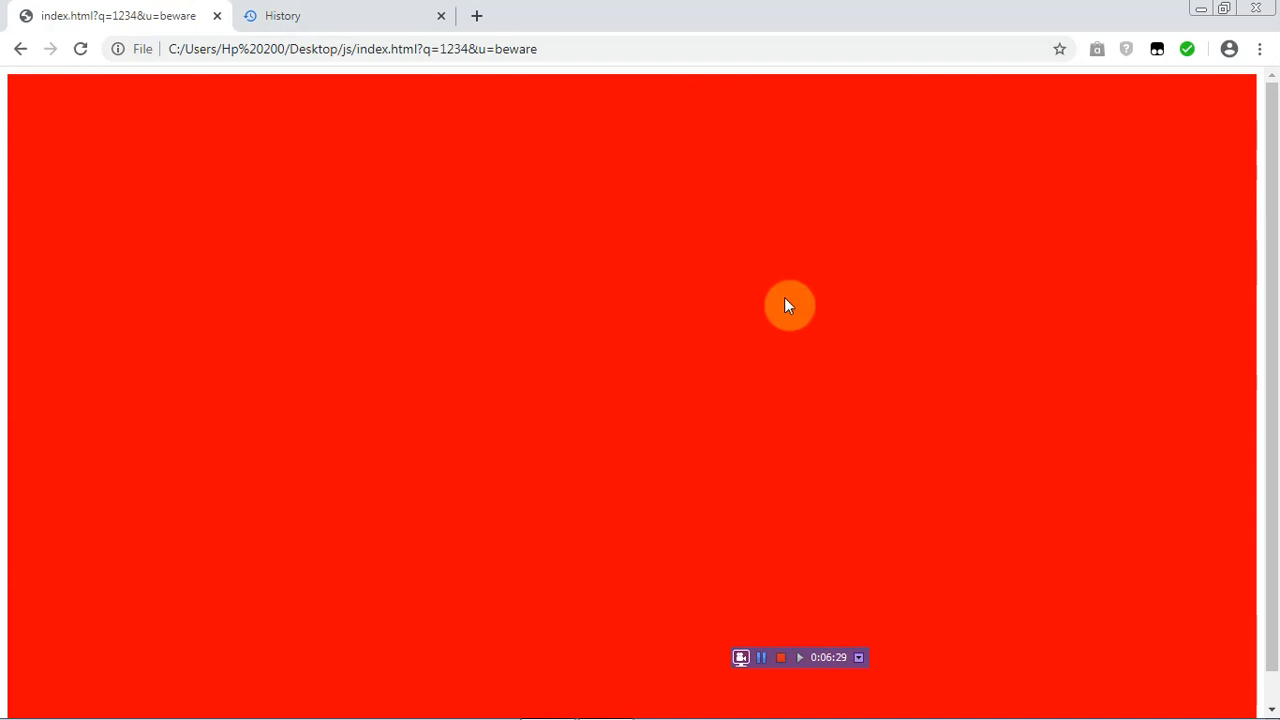
click(344, 16)
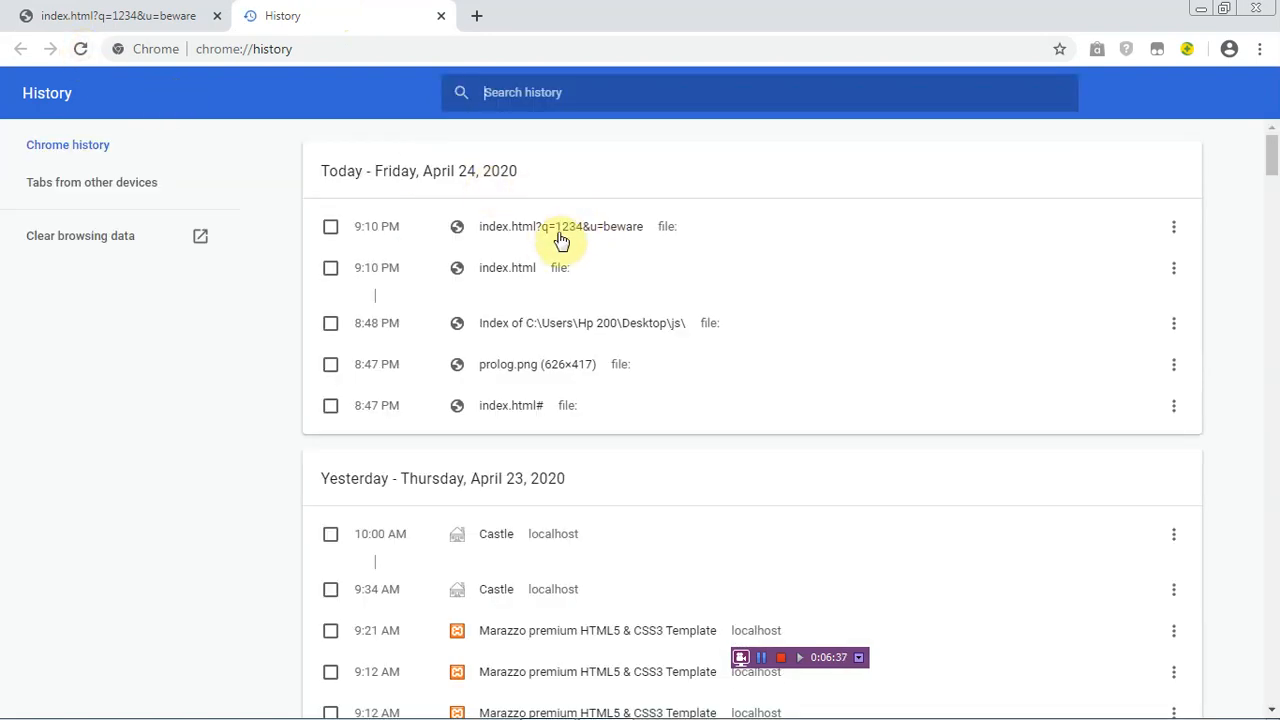
mouse_move(616, 240)
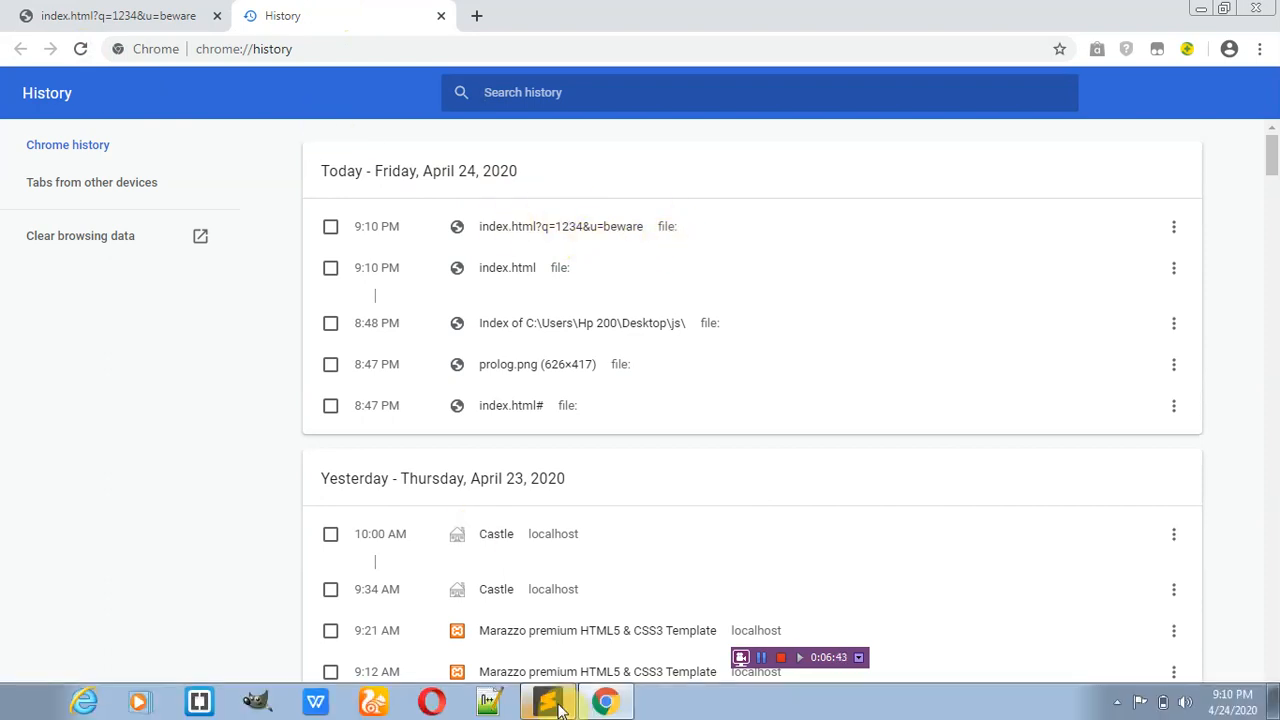
- Review ?q=1234&u=beware in the pushState call, then return to the red modal page
click(548, 700)
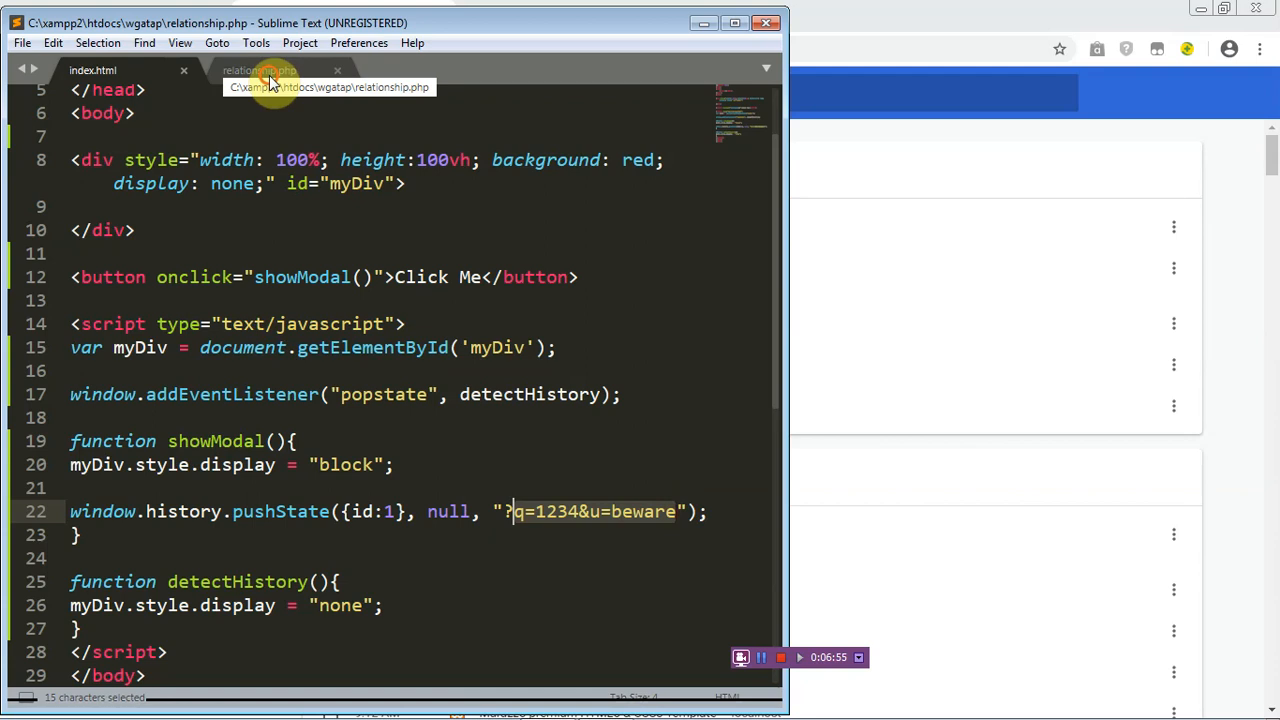
click(92, 70)
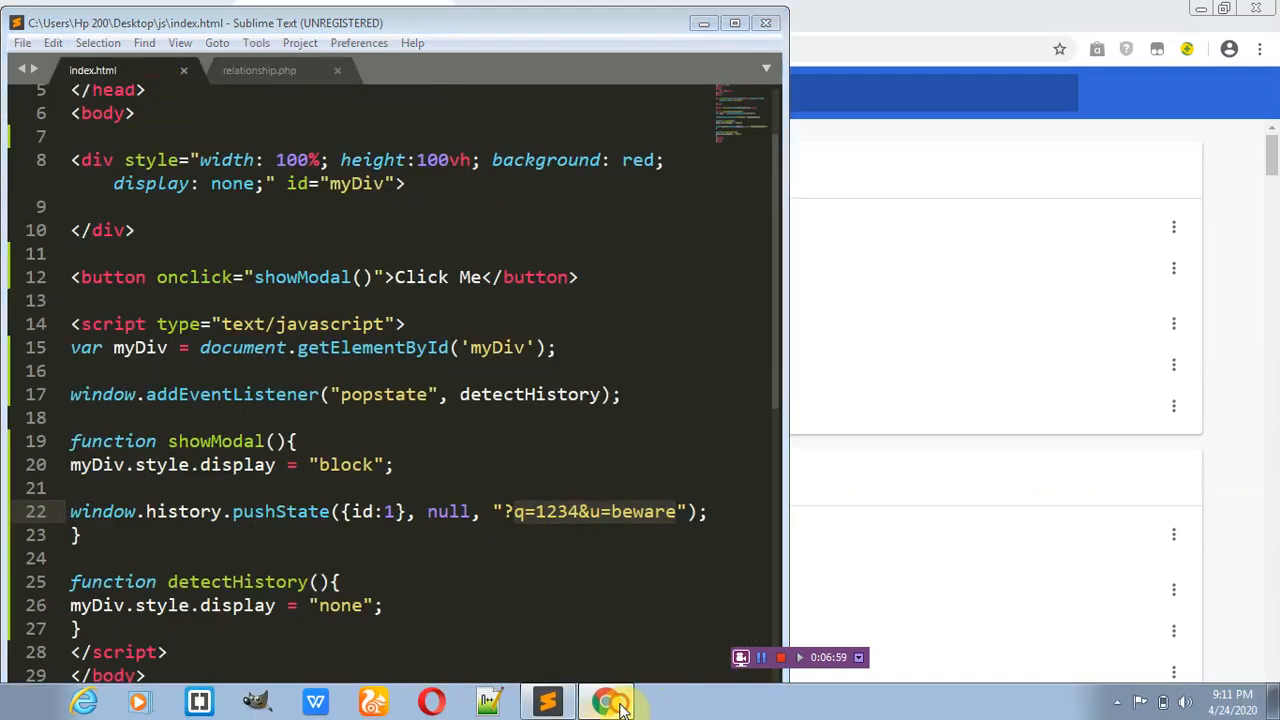
click(604, 700)
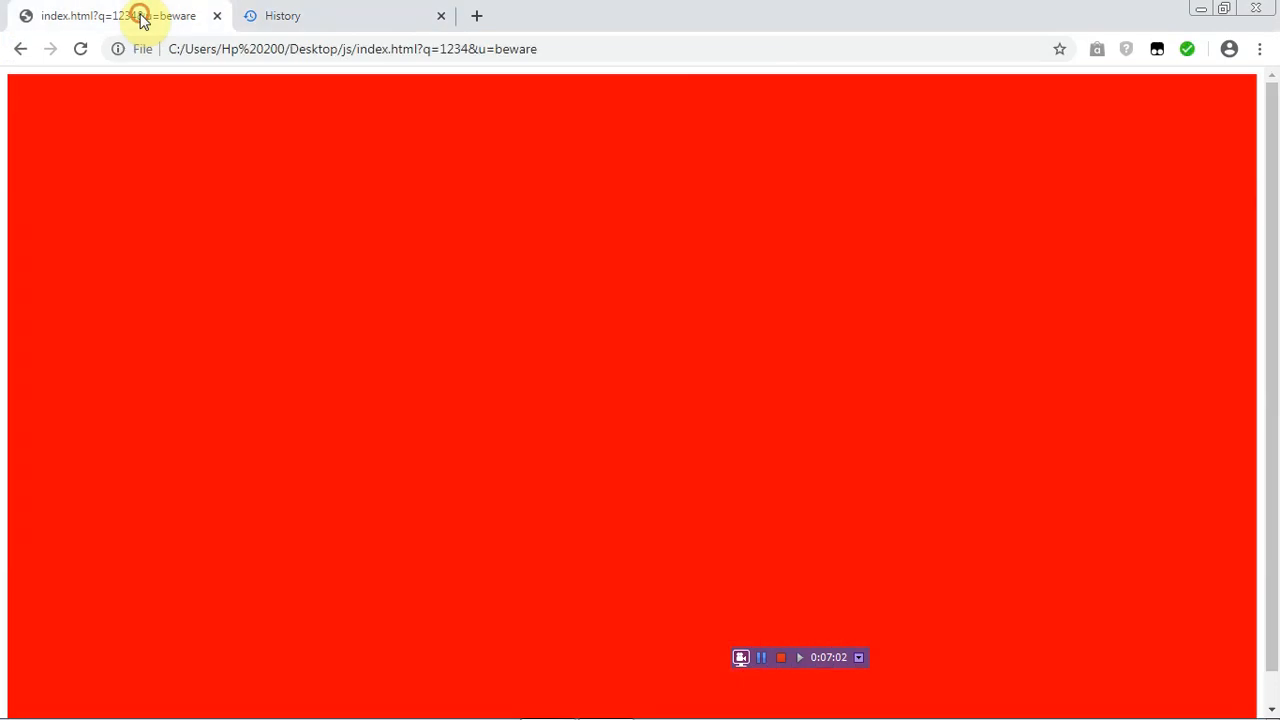
mouse_move(120, 88)
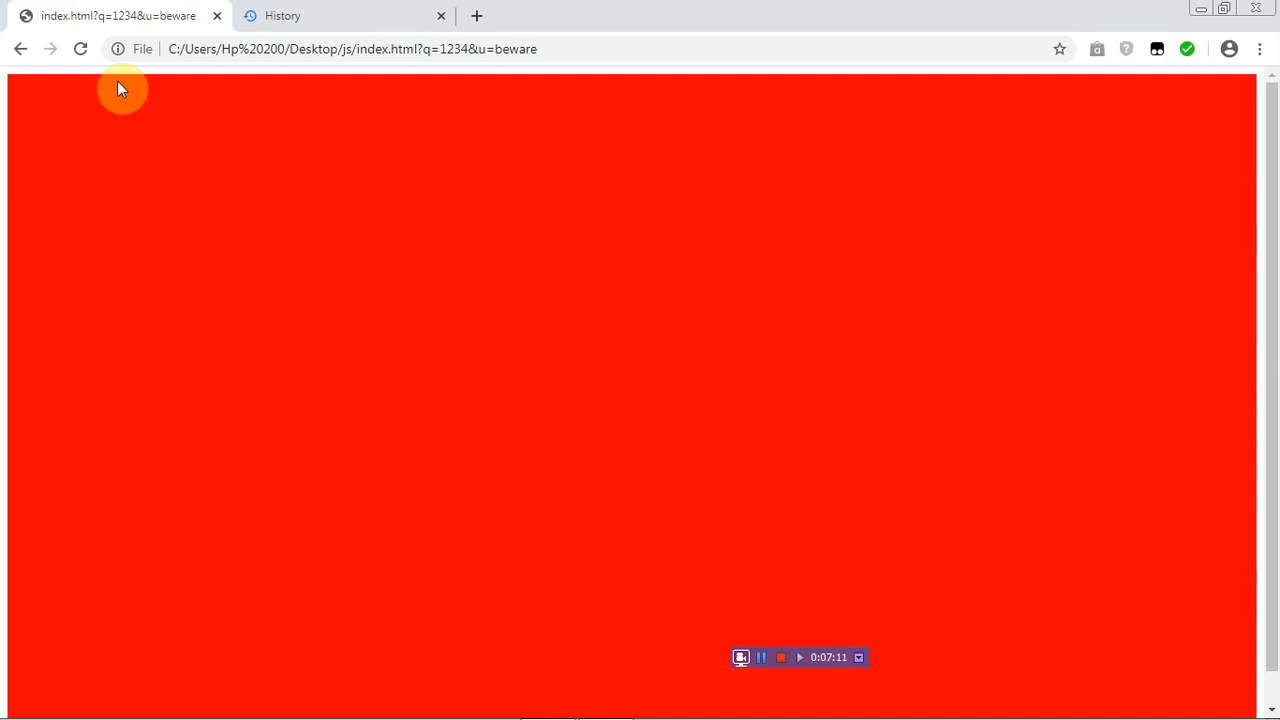
mouse_move(384, 144)
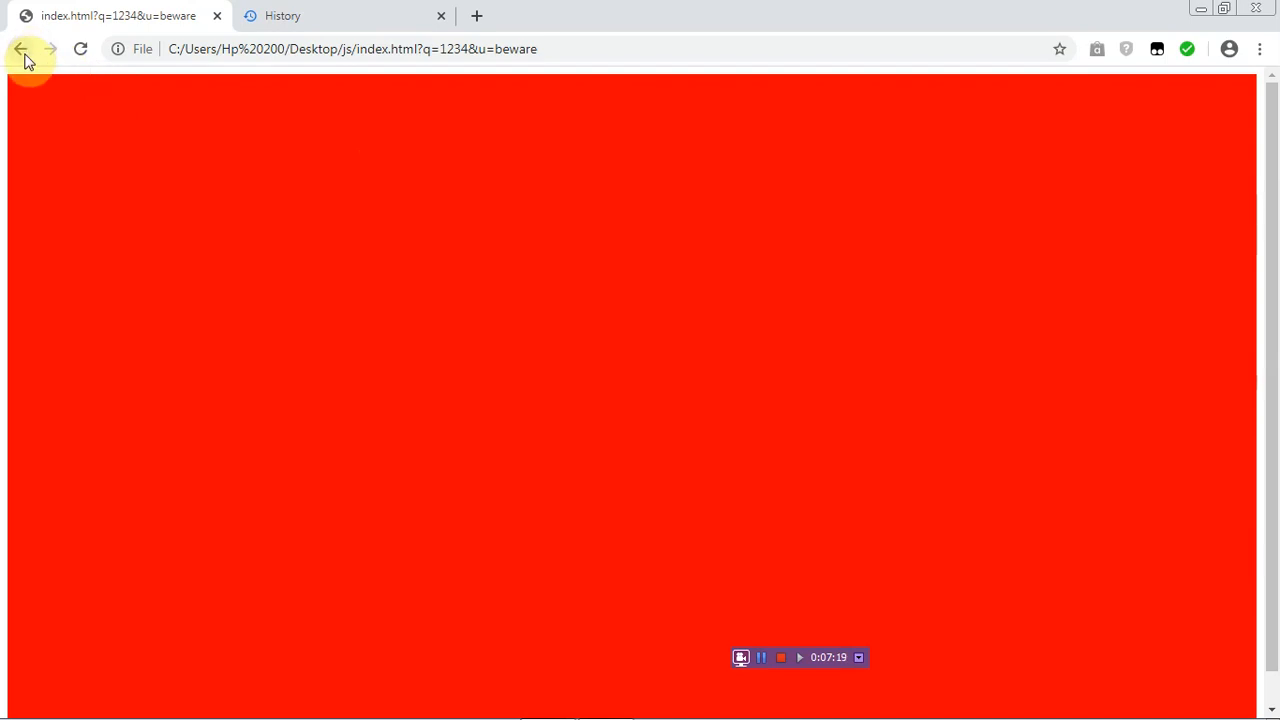
- Go Back in the browser so the full-screen red modal disappears
click(546, 700)
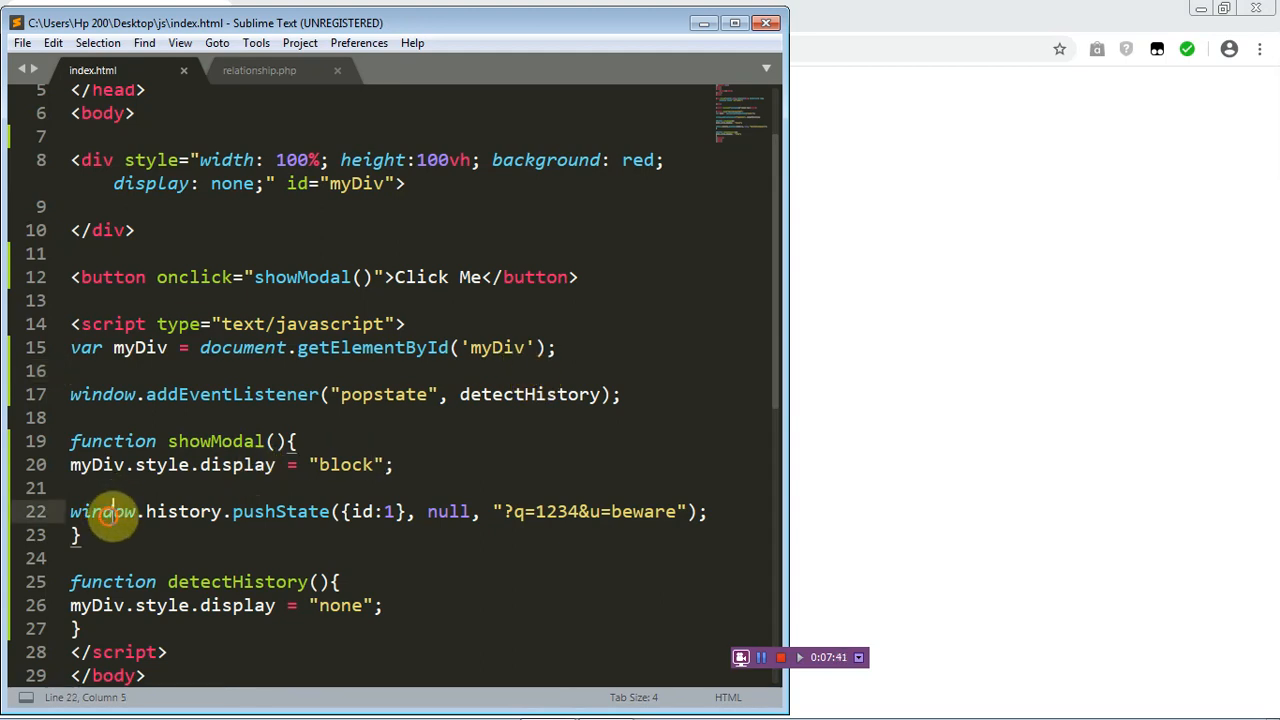
drag(112, 512, 216, 512)
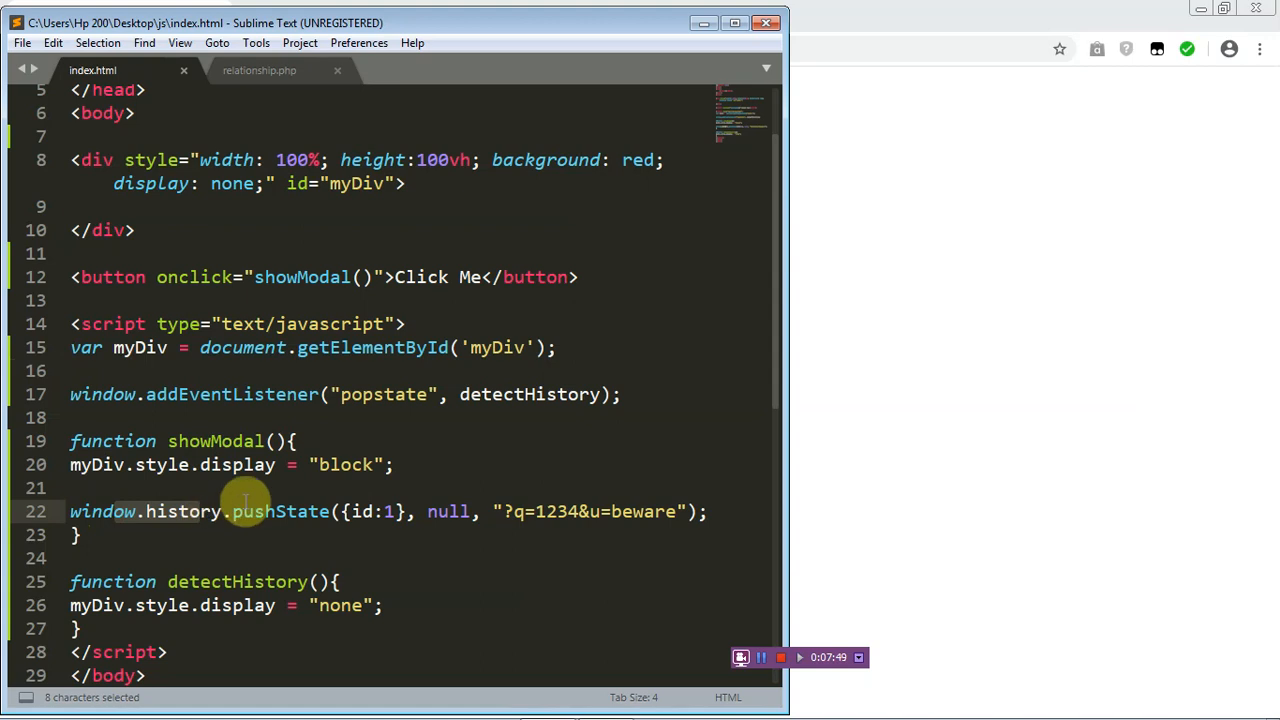
mouse_move(228, 512)
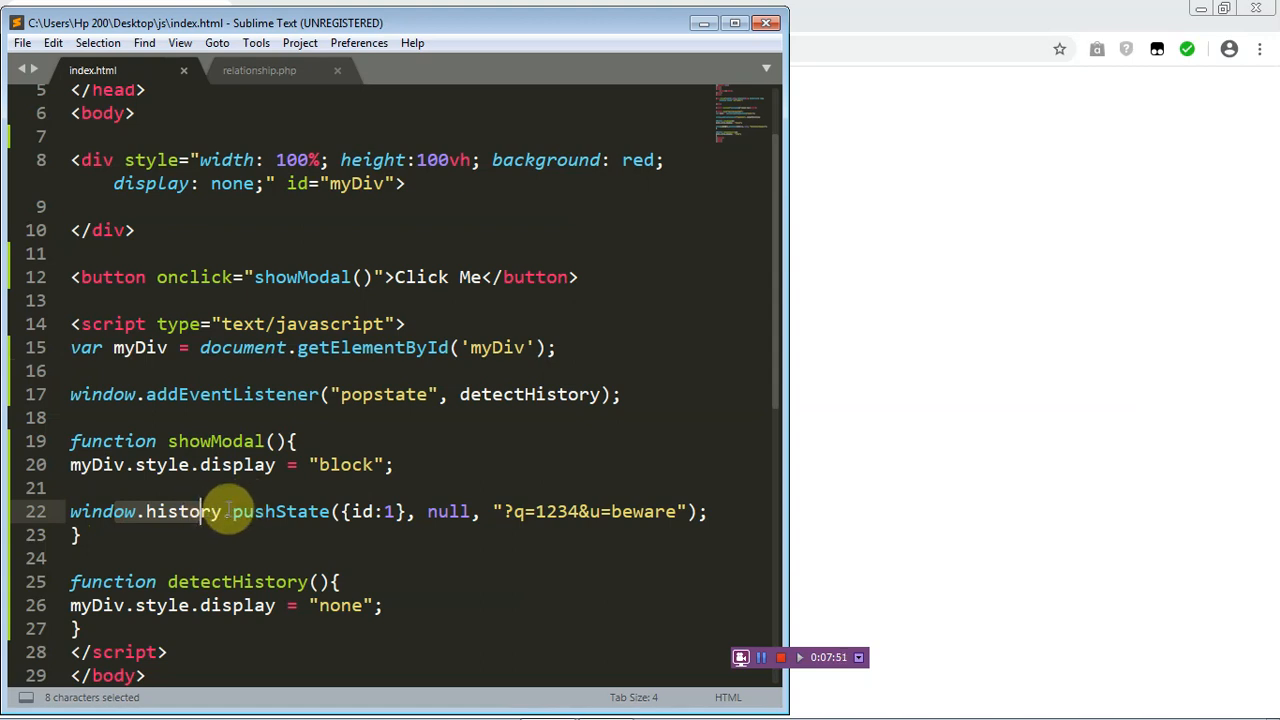